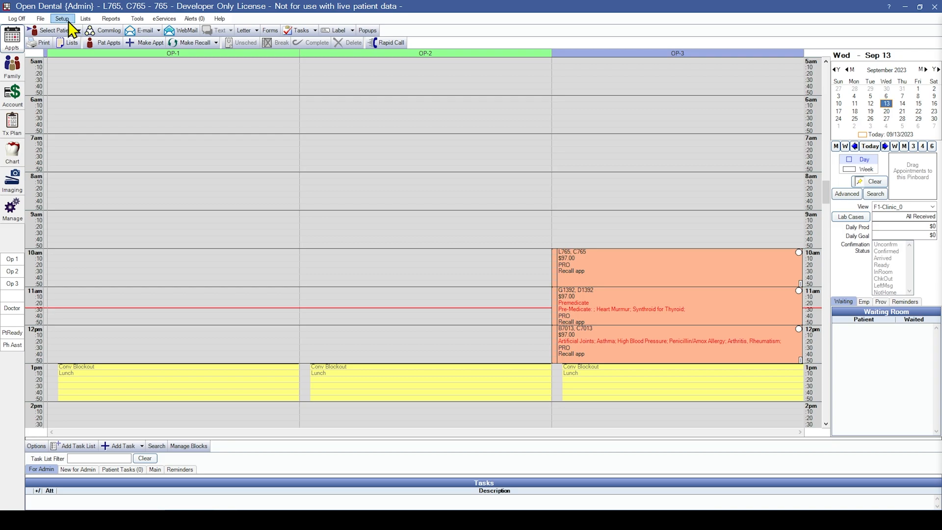
Step: Open Definitions from the Setup menu and browse the category list, landing on Account Colors
{"action": "left_click", "coordinate": [61, 18]}
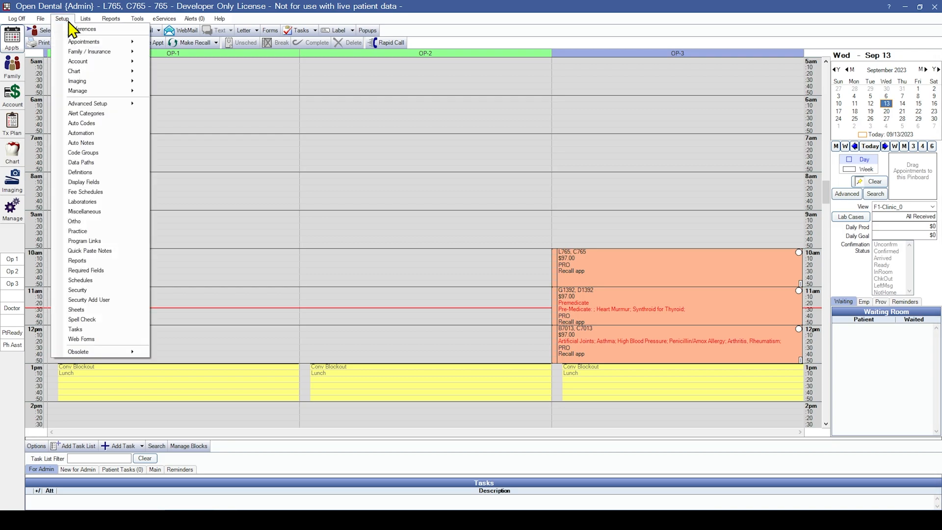
{"action": "mouse_move", "coordinate": [80, 173]}
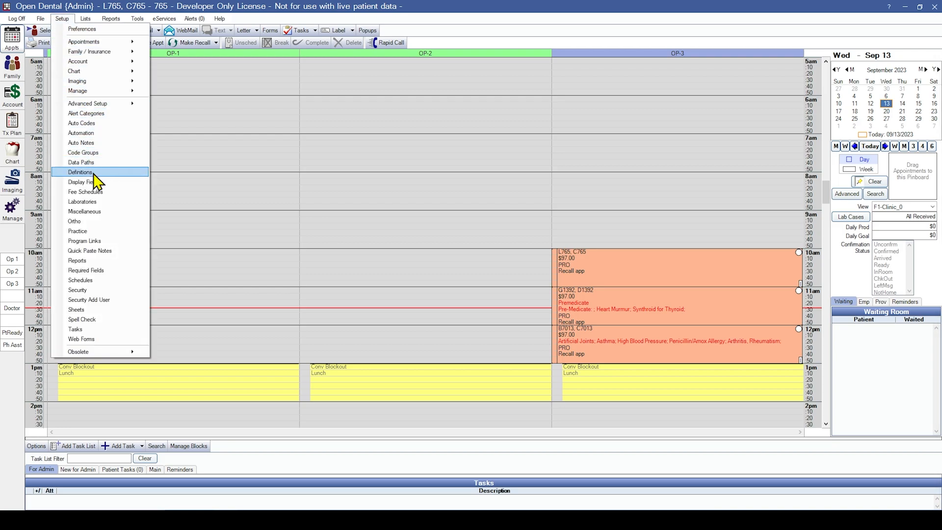
{"action": "left_click", "coordinate": [79, 172]}
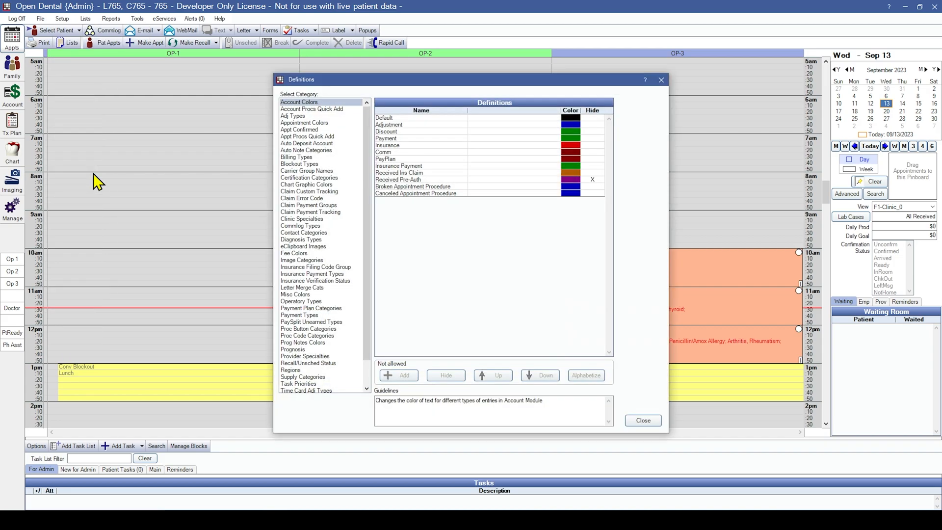
{"action": "scroll", "scroll_direction": "down", "scroll_amount": 3}
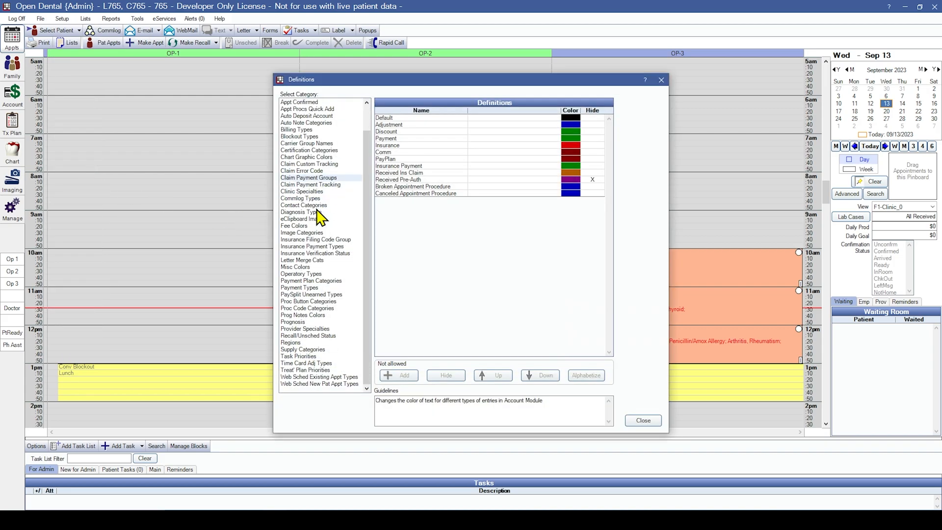
{"action": "scroll", "scroll_direction": "up", "scroll_amount": 3}
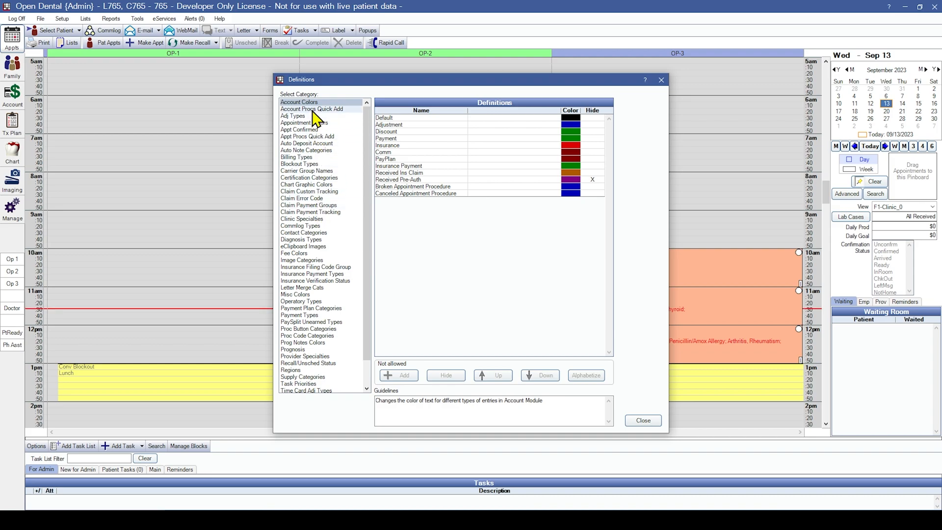
Step: Select the Account Procs Quick Add category, which lists no entries yet
{"action": "left_click", "coordinate": [313, 109]}
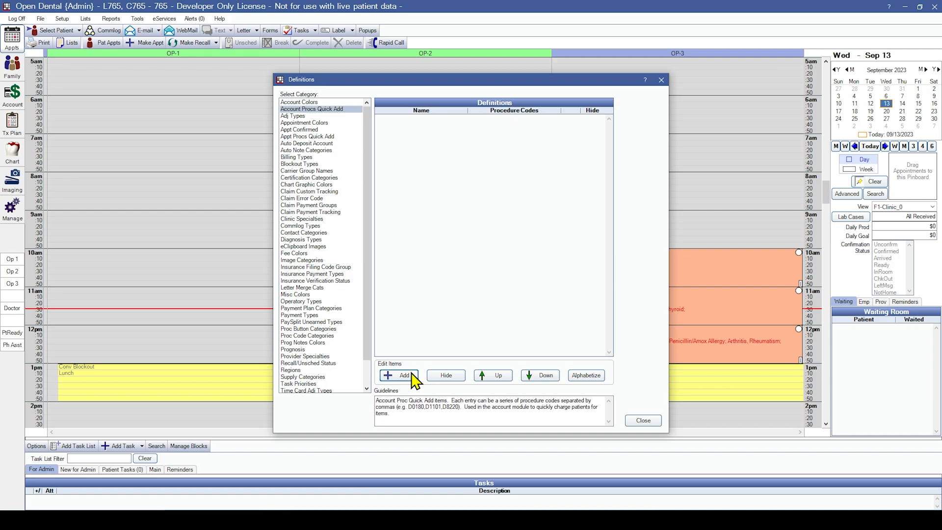
{"action": "mouse_move", "coordinate": [410, 387]}
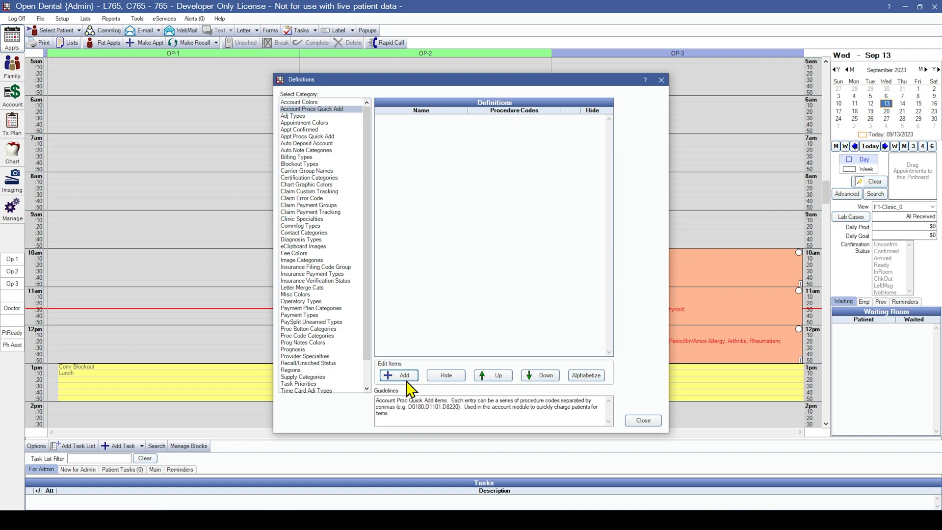
{"action": "mouse_move", "coordinate": [586, 375]}
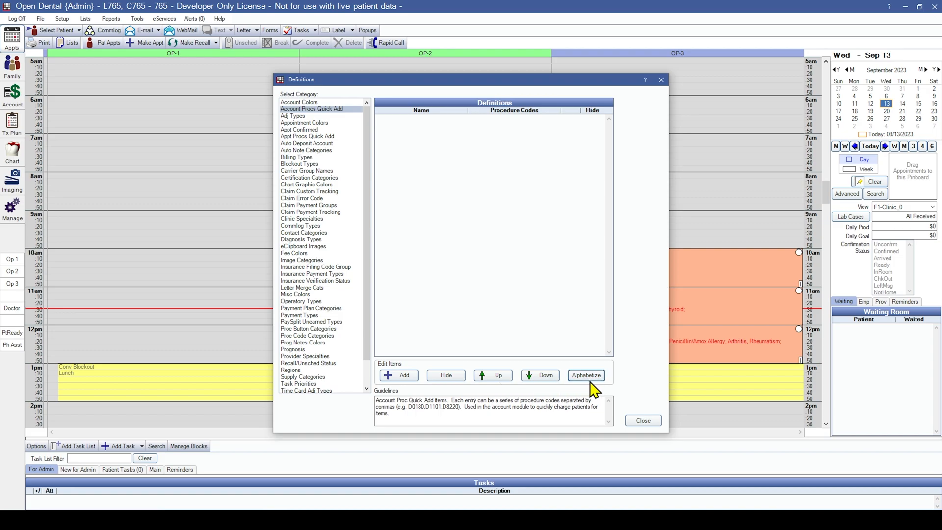
{"action": "mouse_move", "coordinate": [469, 303]}
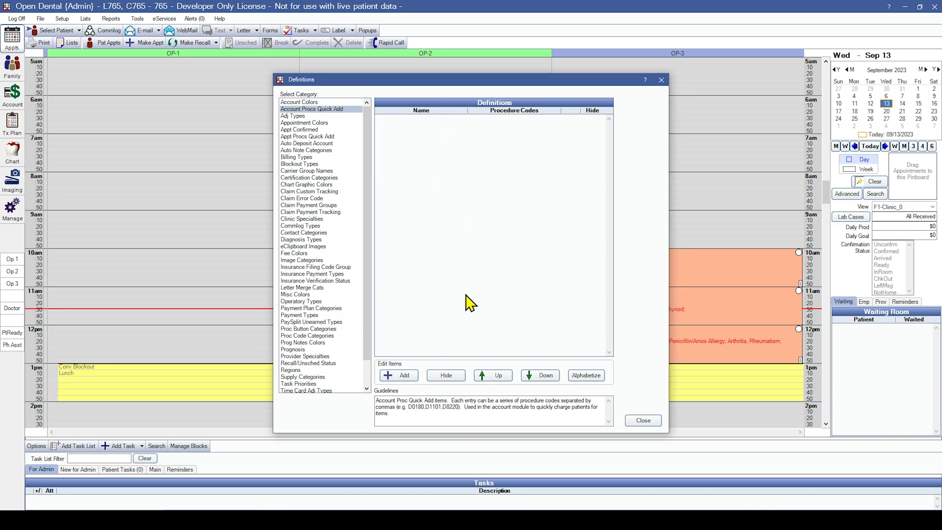
{"action": "mouse_move", "coordinate": [569, 383]}
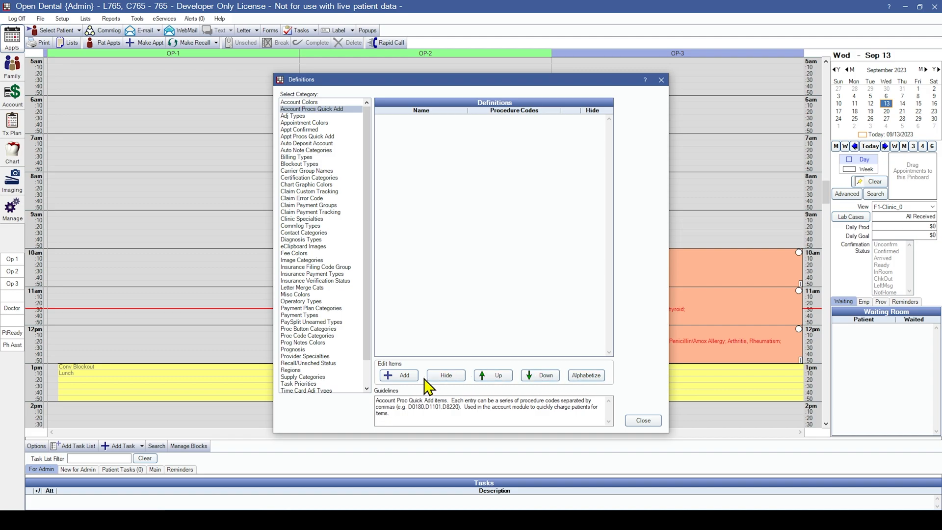
Step: Add a Toothbrush quick-add definition with procedure code D9999 and save it
{"action": "left_click", "coordinate": [398, 375]}
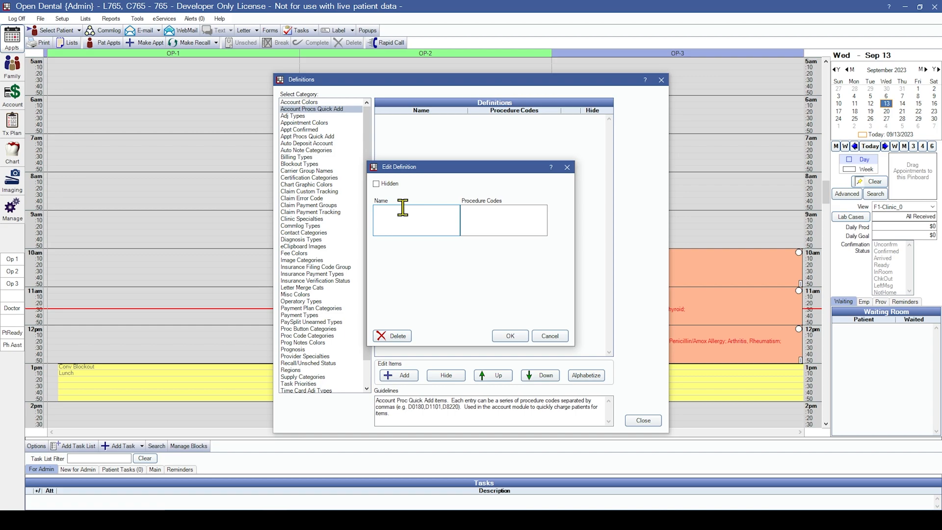
{"action": "type", "text": "Toothbrush"}
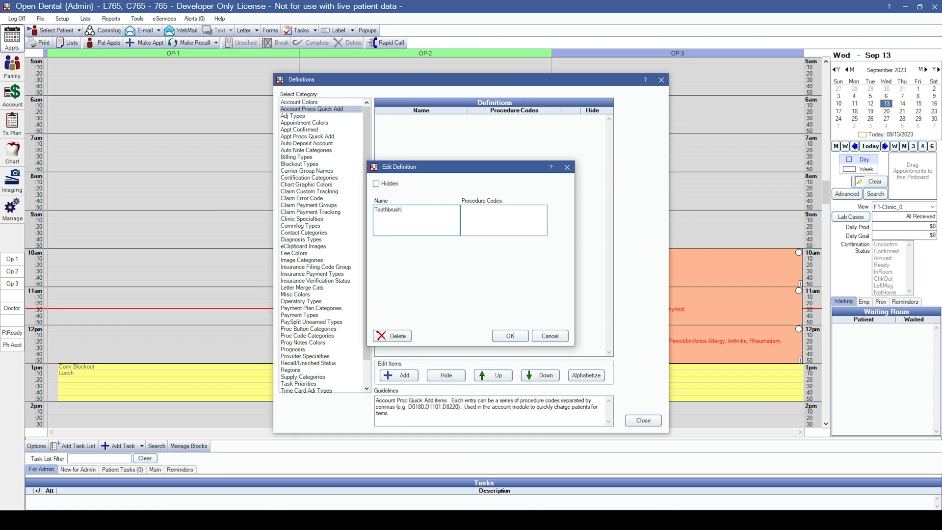
{"action": "left_click", "coordinate": [505, 210]}
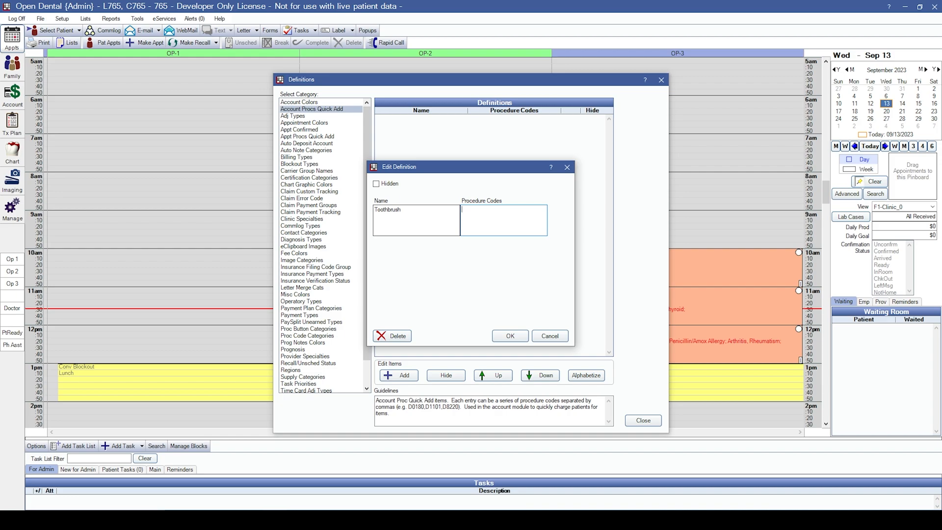
{"action": "type", "text": "D9999"}
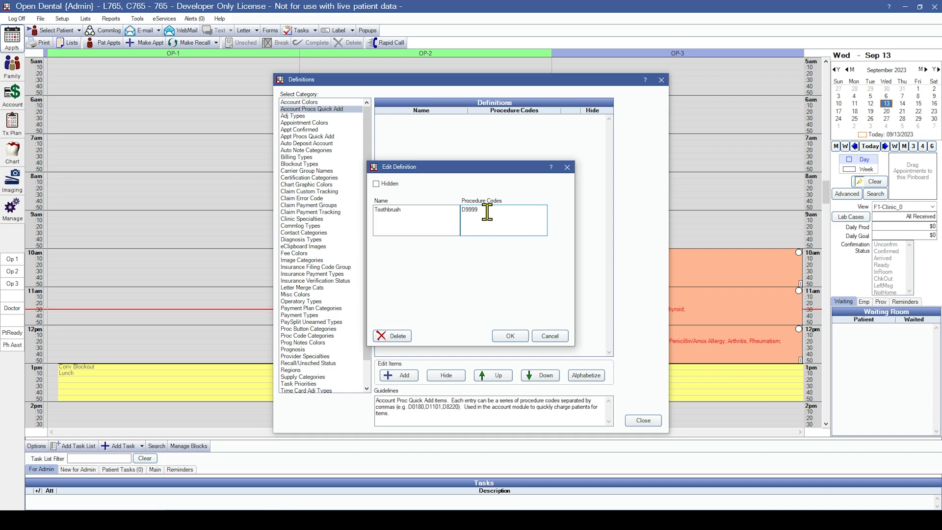
{"action": "mouse_move", "coordinate": [509, 318]}
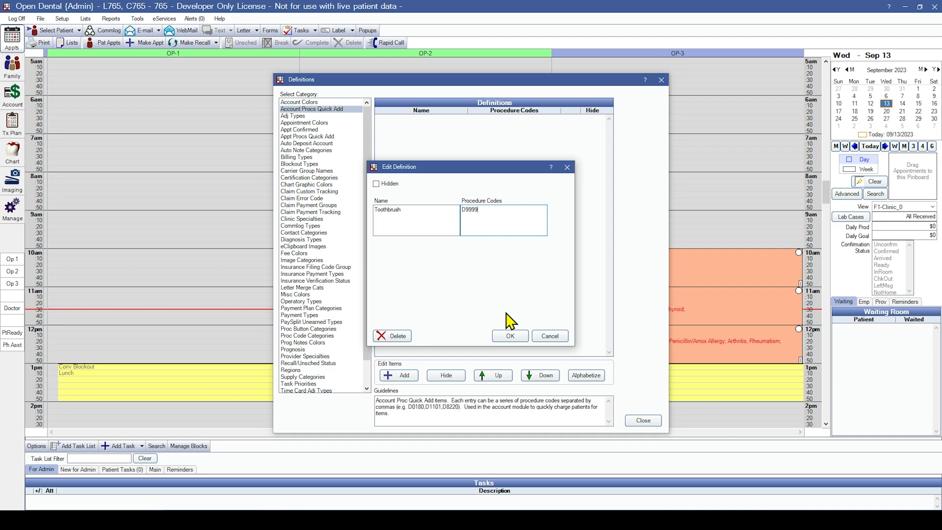
{"action": "left_click", "coordinate": [509, 335]}
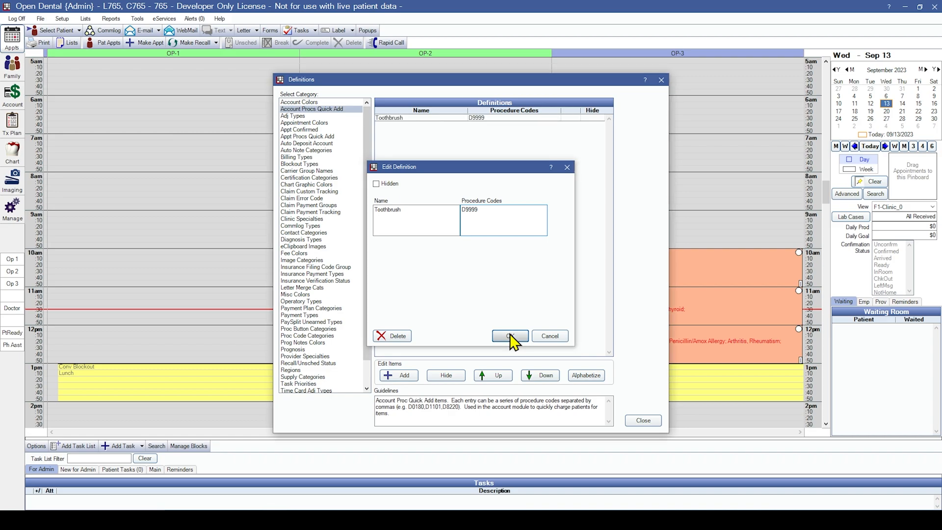
{"action": "left_click", "coordinate": [509, 335]}
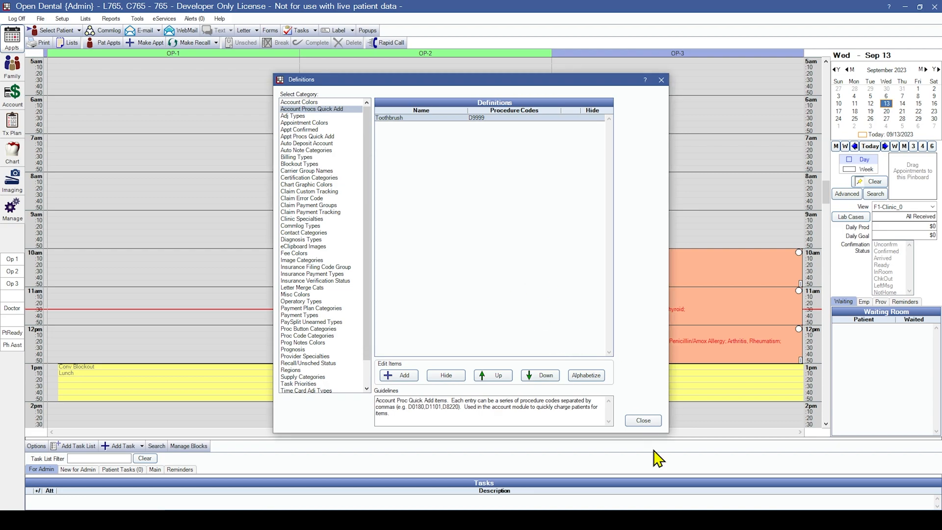
Step: Close Definitions and view the patient's account ledger with the new D9999 charge
{"action": "left_click", "coordinate": [642, 420]}
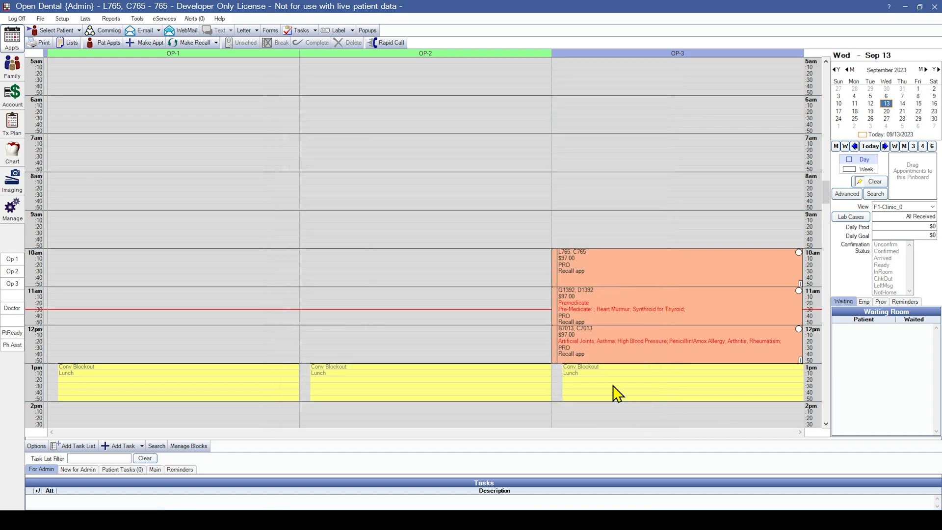
{"action": "mouse_move", "coordinate": [24, 100]}
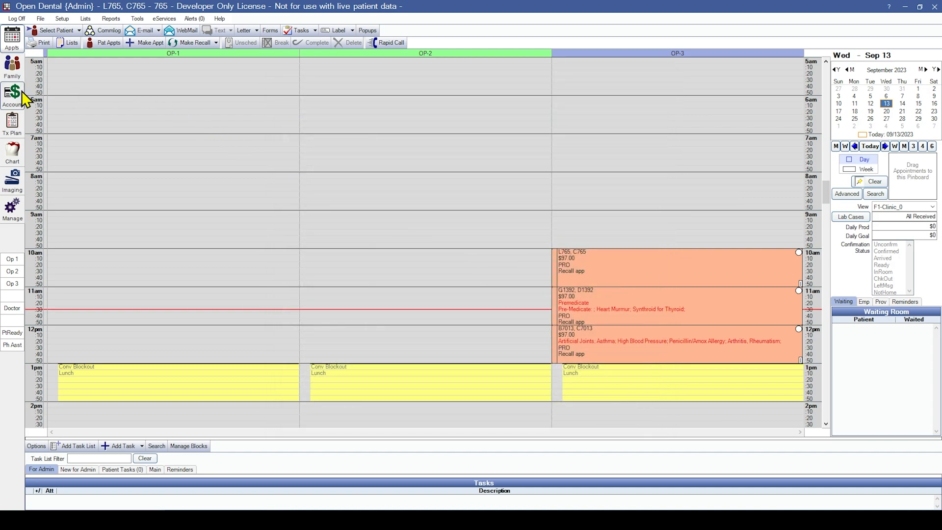
{"action": "left_click", "coordinate": [12, 95]}
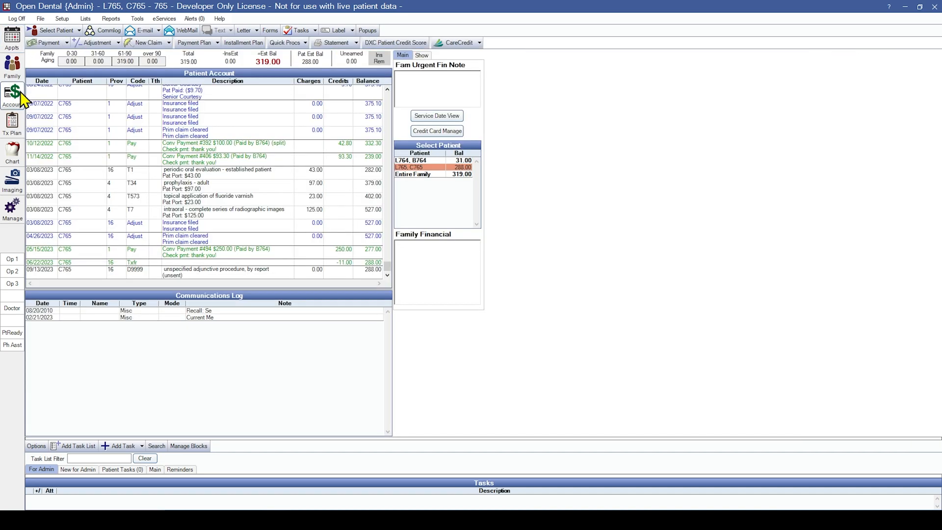
{"action": "mouse_move", "coordinate": [311, 57]}
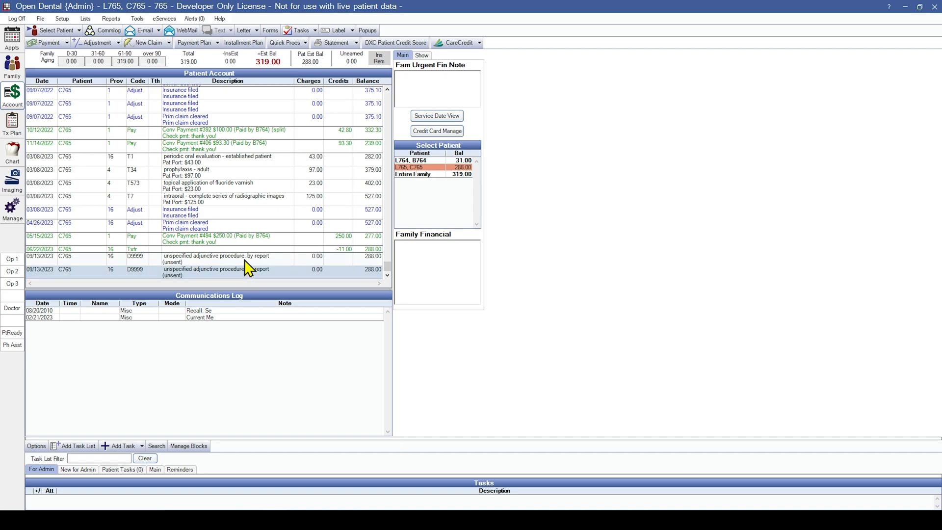
{"action": "mouse_move", "coordinate": [250, 278]}
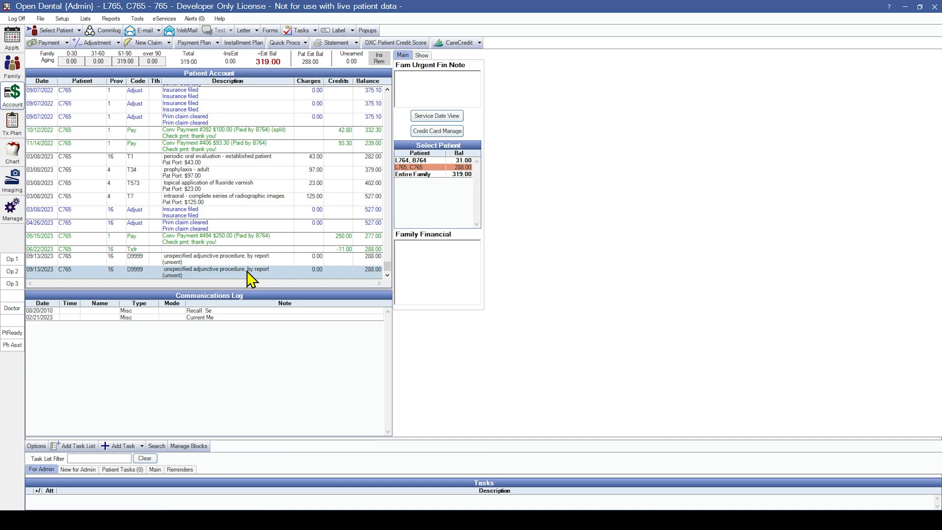
{"action": "mouse_move", "coordinate": [247, 282]}
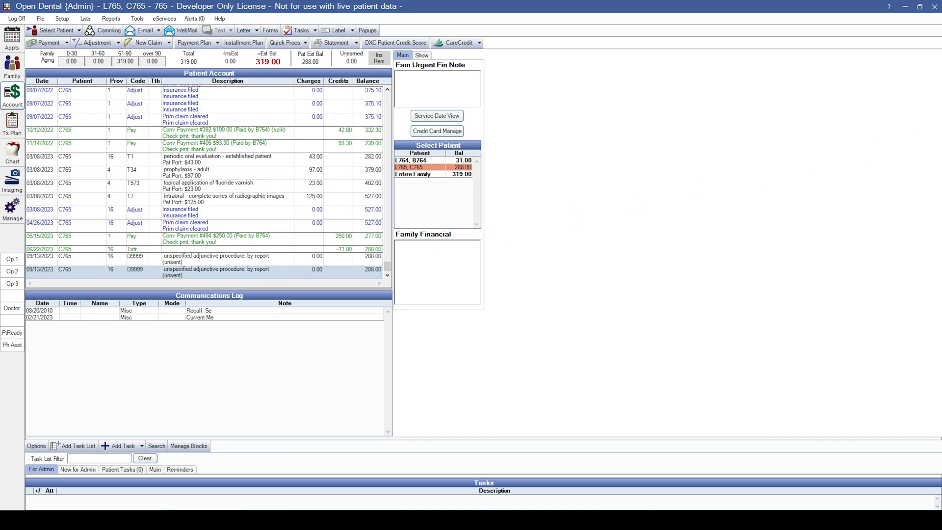
{"action": "mouse_move", "coordinate": [46, 121]}
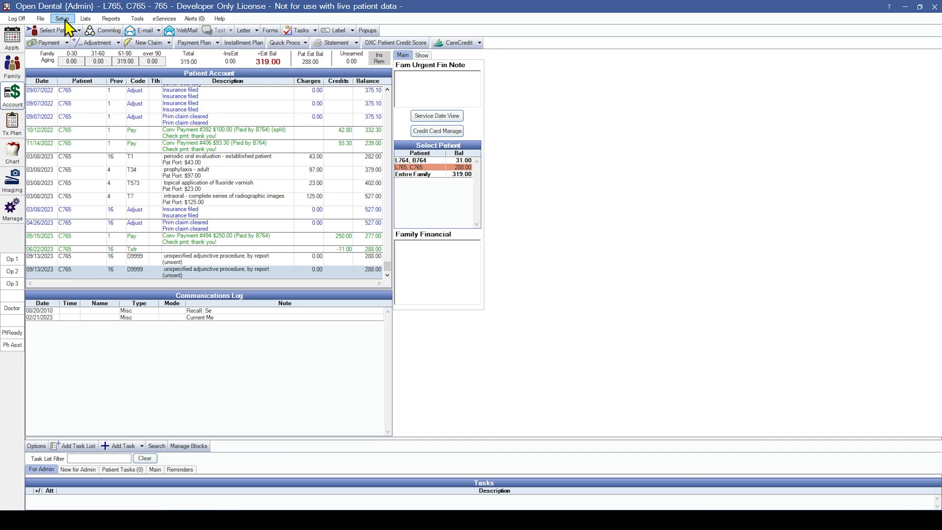
Step: Reopen Definitions on the Adj Types category and review the full list of adjustment types
{"action": "left_click", "coordinate": [61, 18]}
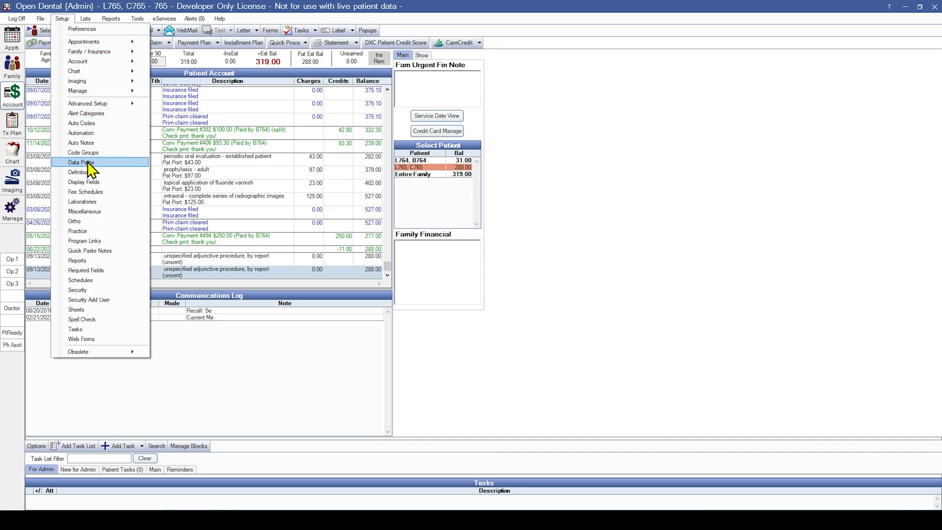
{"action": "left_click", "coordinate": [79, 173]}
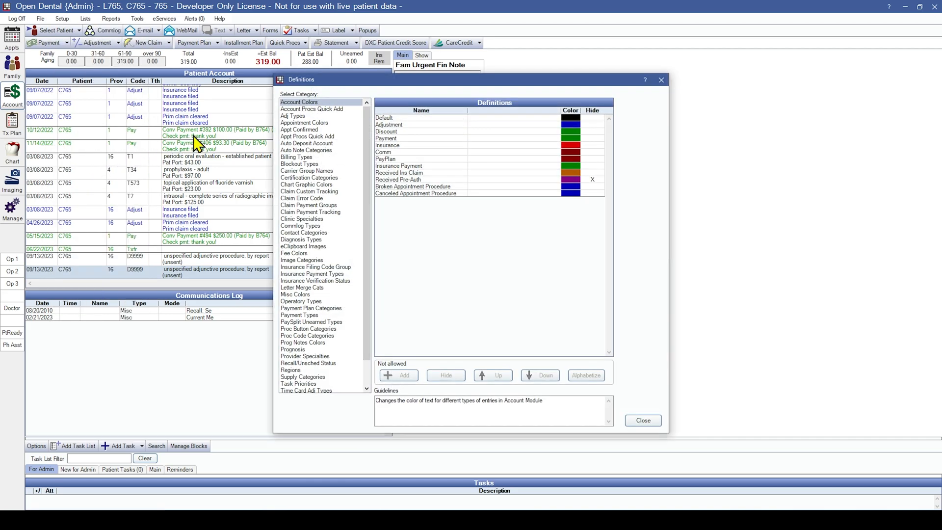
{"action": "left_click", "coordinate": [292, 115]}
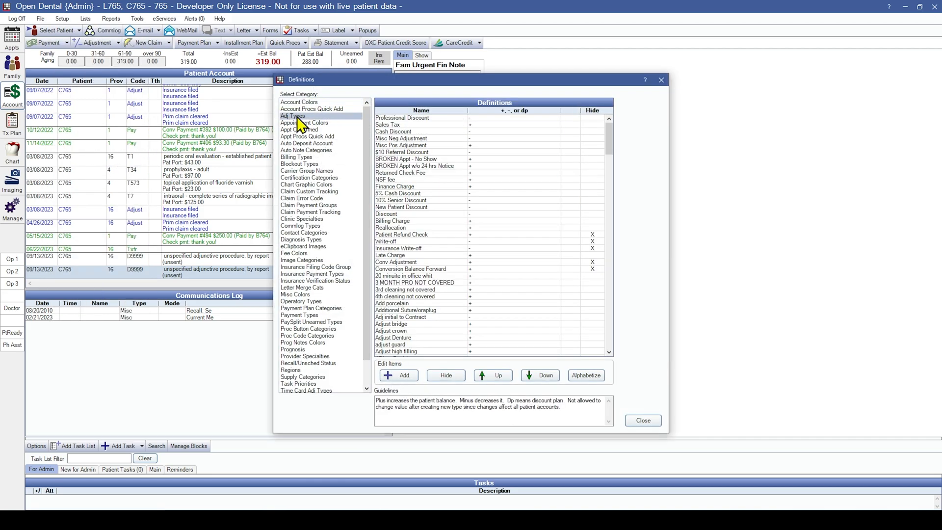
{"action": "scroll", "scroll_direction": "down", "scroll_amount": 3}
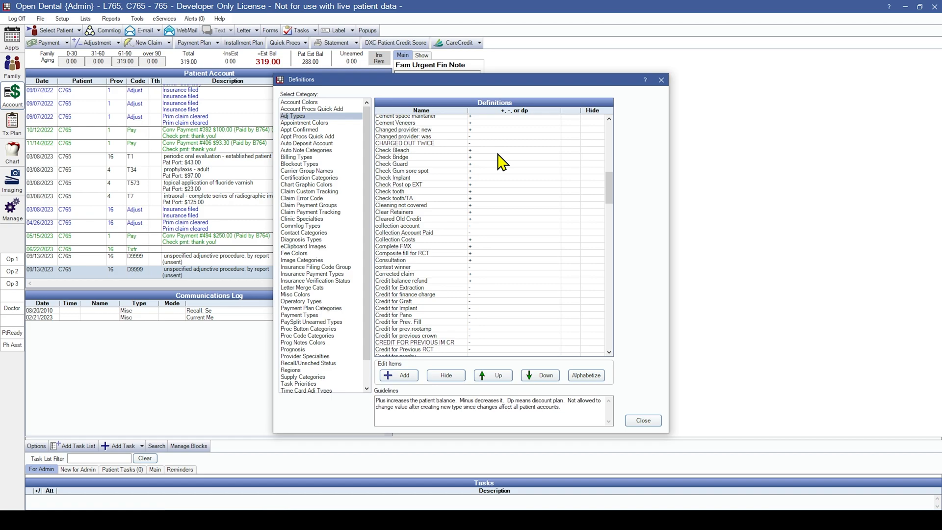
{"action": "scroll", "scroll_direction": "down", "scroll_amount": 3}
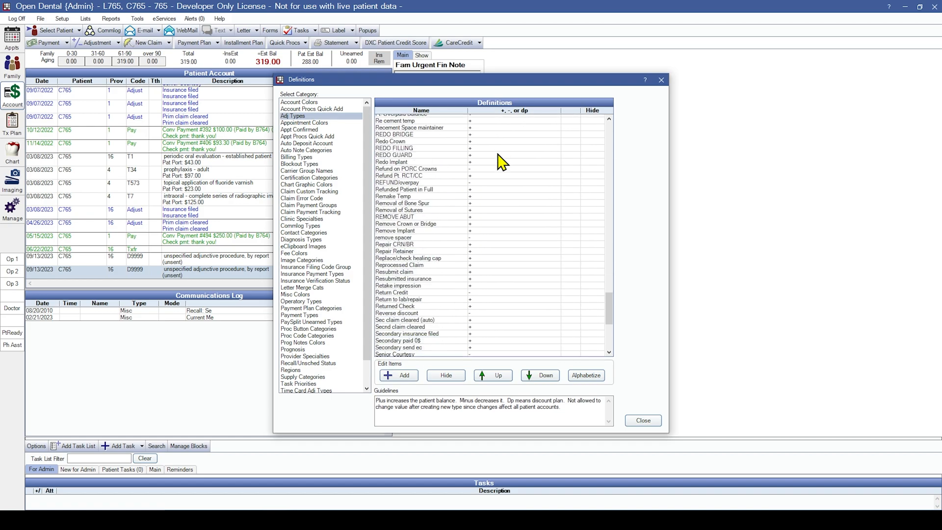
{"action": "scroll", "scroll_direction": "down", "scroll_amount": 3}
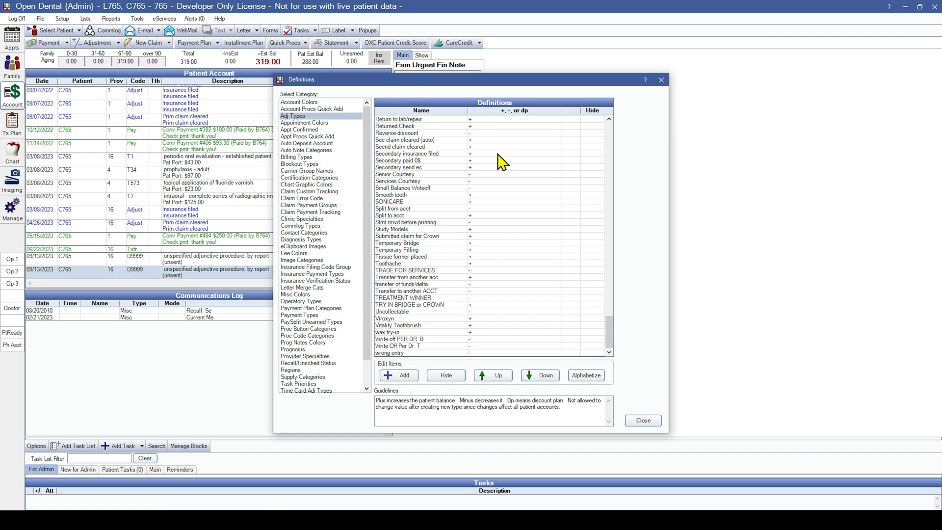
{"action": "mouse_move", "coordinate": [462, 308]}
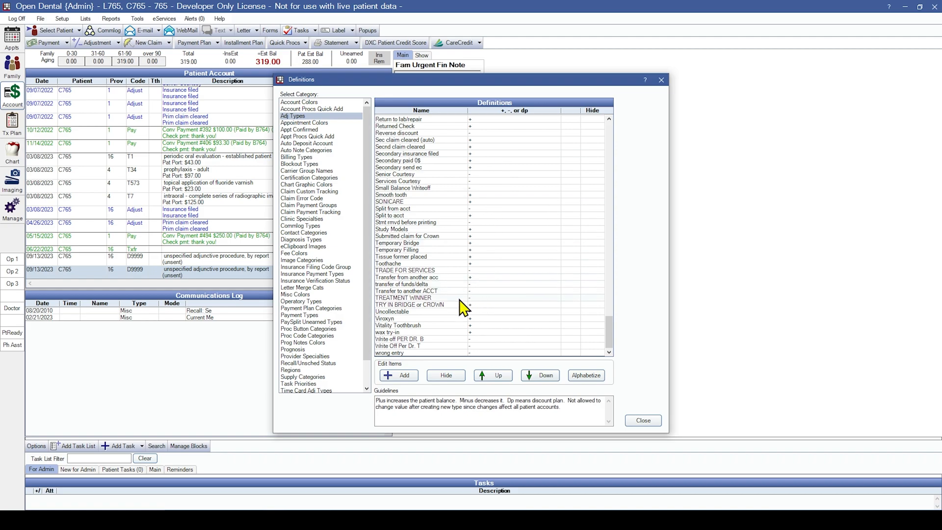
{"action": "mouse_move", "coordinate": [407, 266]}
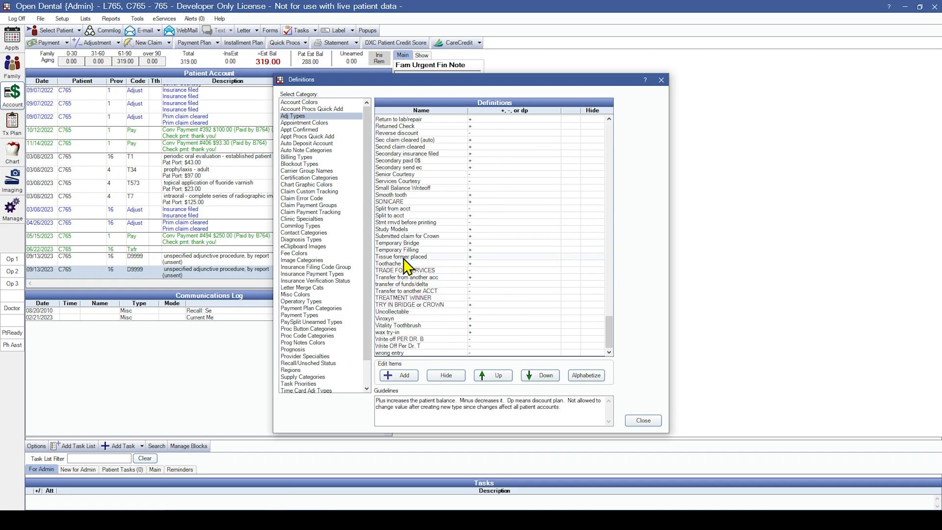
{"action": "scroll", "scroll_direction": "up", "scroll_amount": 3}
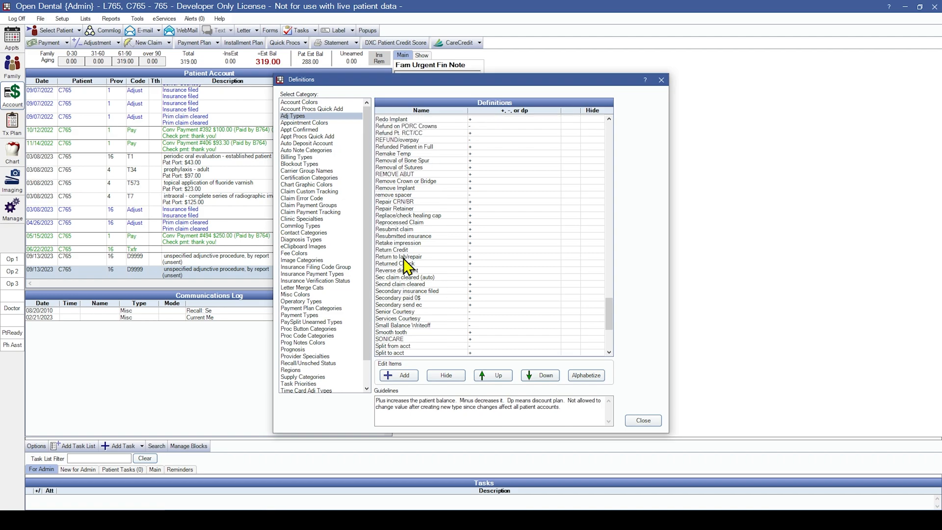
{"action": "scroll", "scroll_direction": "up", "scroll_amount": 3}
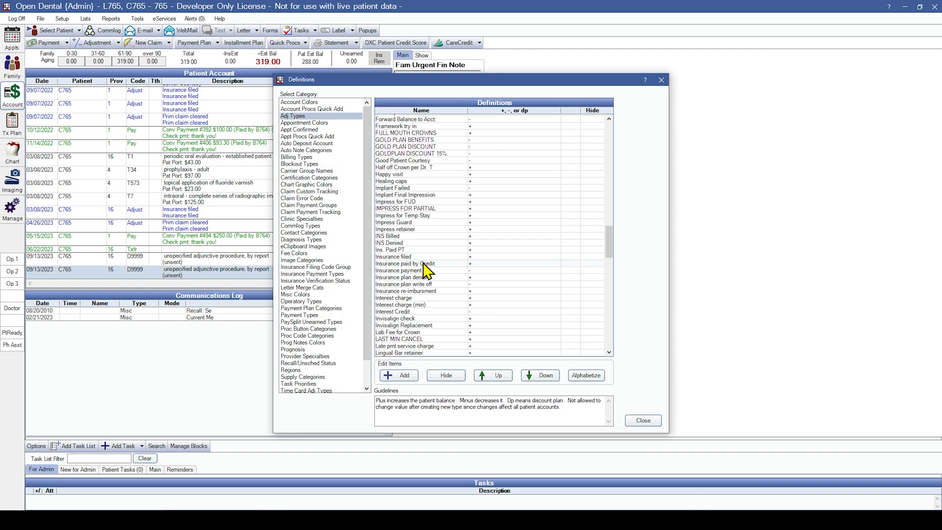
{"action": "mouse_move", "coordinate": [409, 272]}
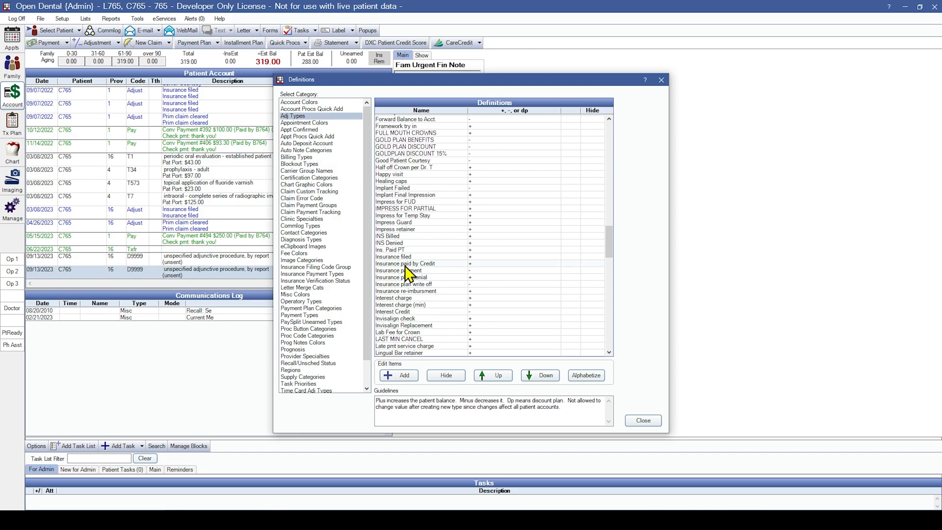
Step: Mark the Insurance payment adjustment type as Hidden, accepting the in-use warning
{"action": "double_click", "coordinate": [392, 270]}
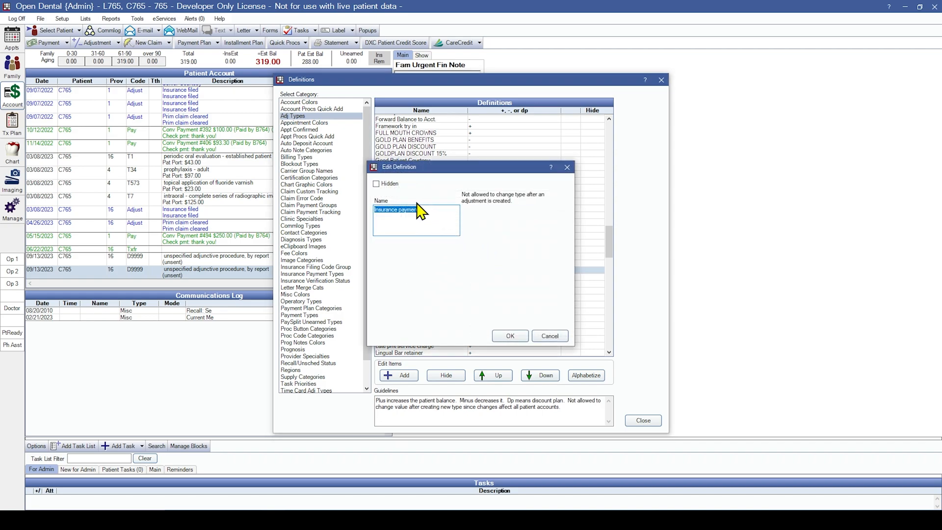
{"action": "left_click", "coordinate": [376, 184]}
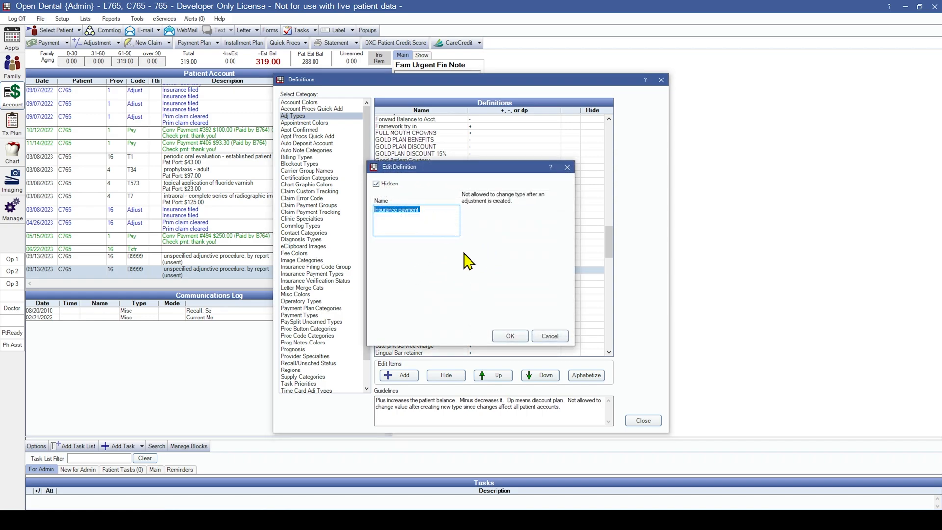
{"action": "left_click", "coordinate": [510, 335]}
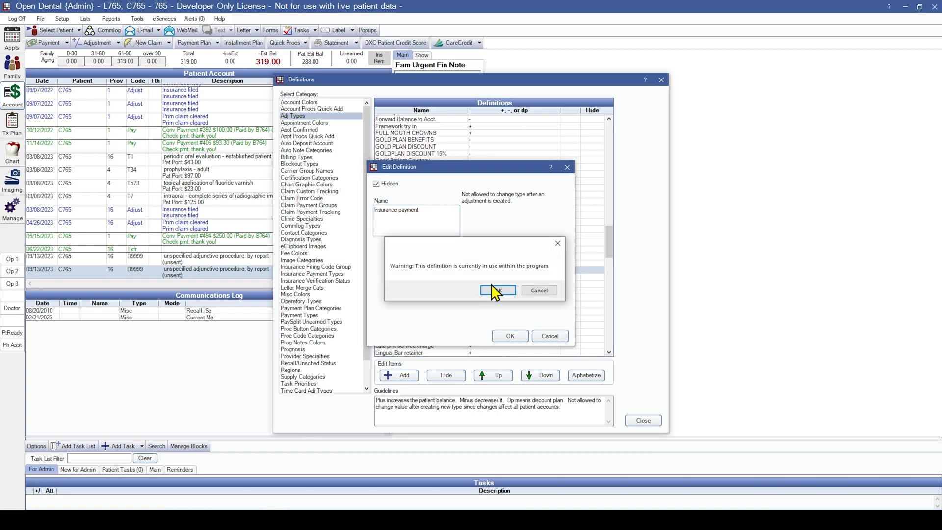
{"action": "left_click", "coordinate": [497, 291]}
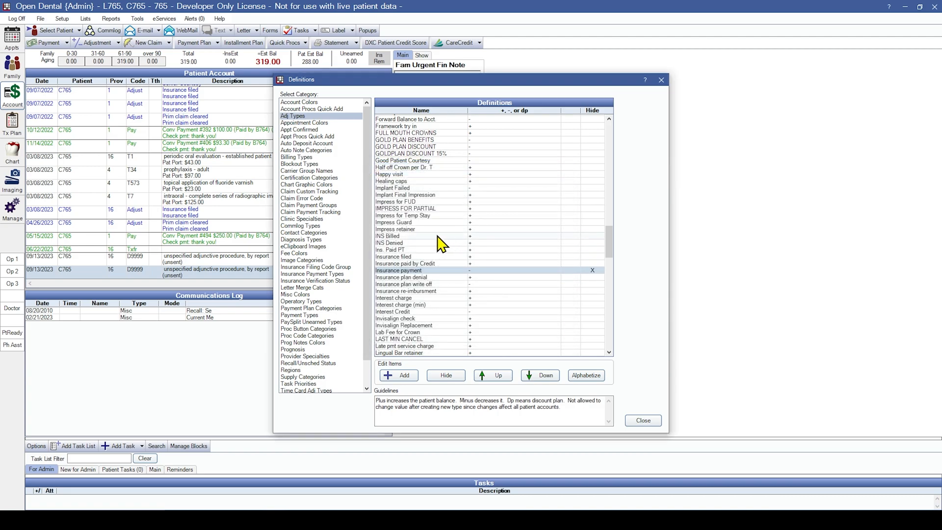
{"action": "scroll", "scroll_direction": "up", "scroll_amount": 3}
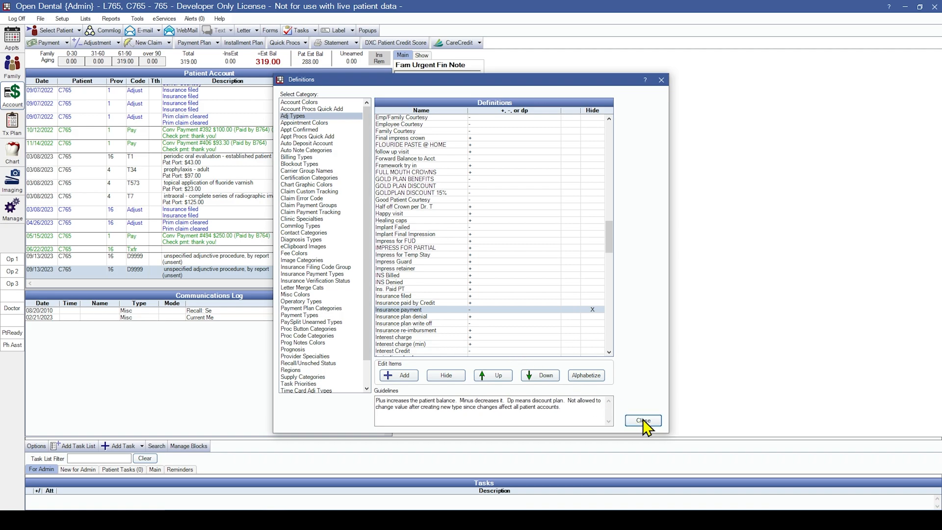
Step: Close Definitions, review the new adjustment form's addition and subtraction lists, then cancel it
{"action": "left_click", "coordinate": [642, 420]}
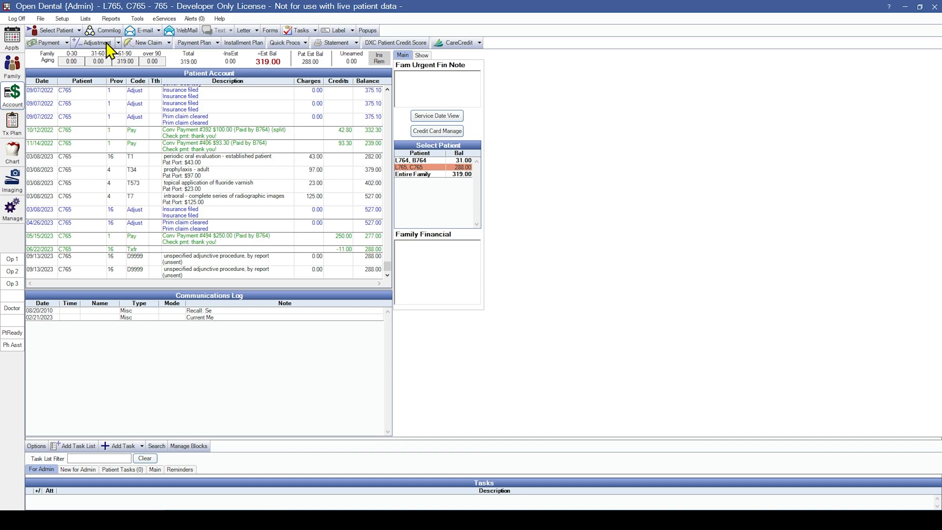
{"action": "left_click", "coordinate": [96, 43]}
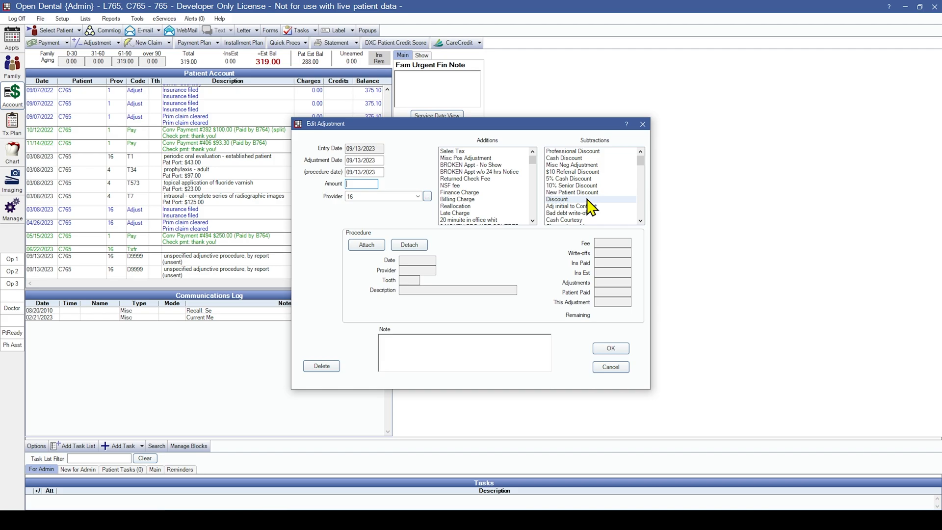
{"action": "scroll", "scroll_direction": "down", "scroll_amount": 3}
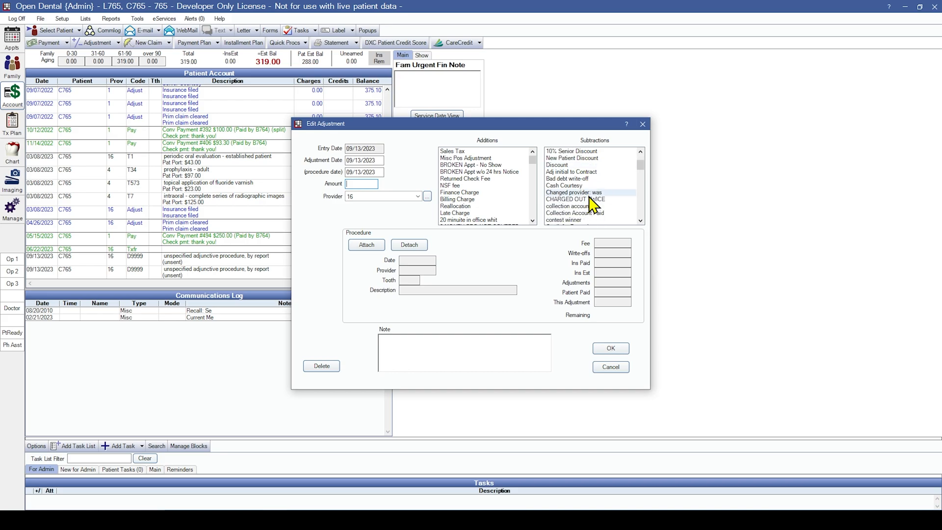
{"action": "scroll", "scroll_direction": "down", "scroll_amount": 3}
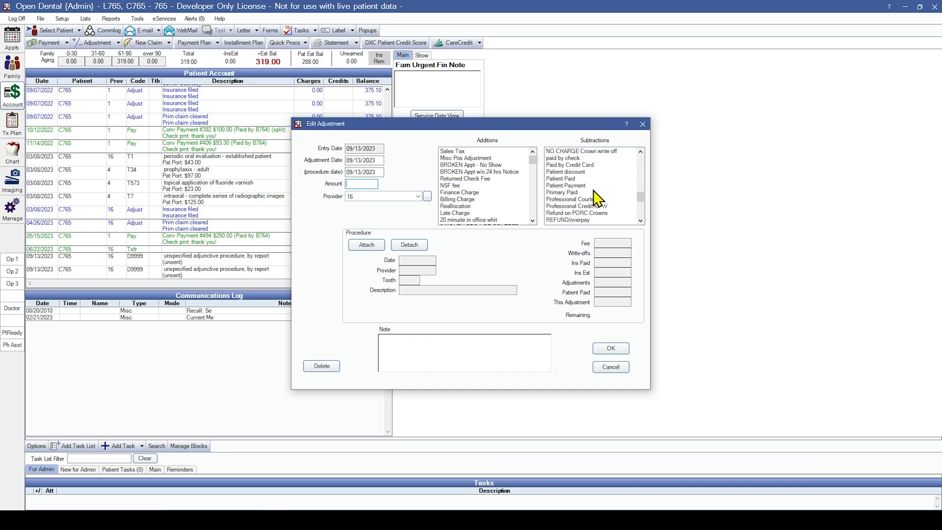
{"action": "scroll", "scroll_direction": "up", "scroll_amount": 3}
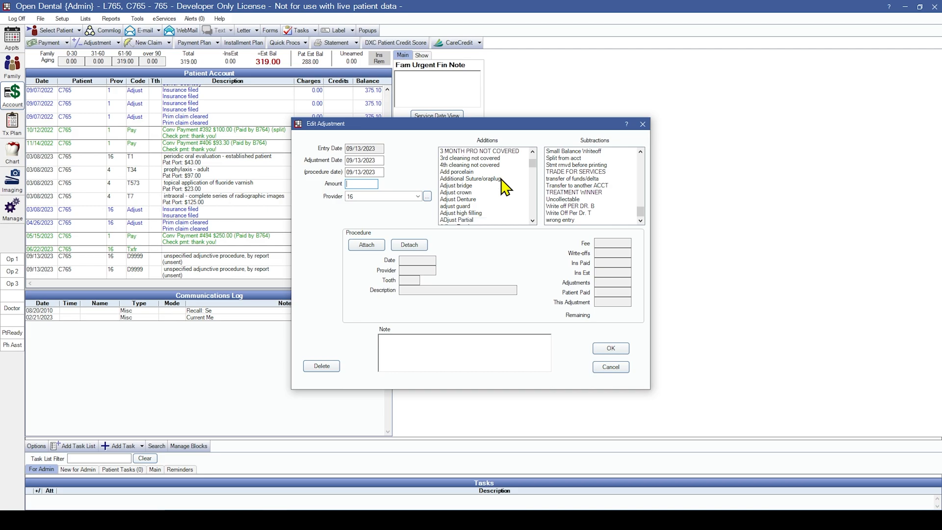
{"action": "scroll", "scroll_direction": "down", "scroll_amount": 3}
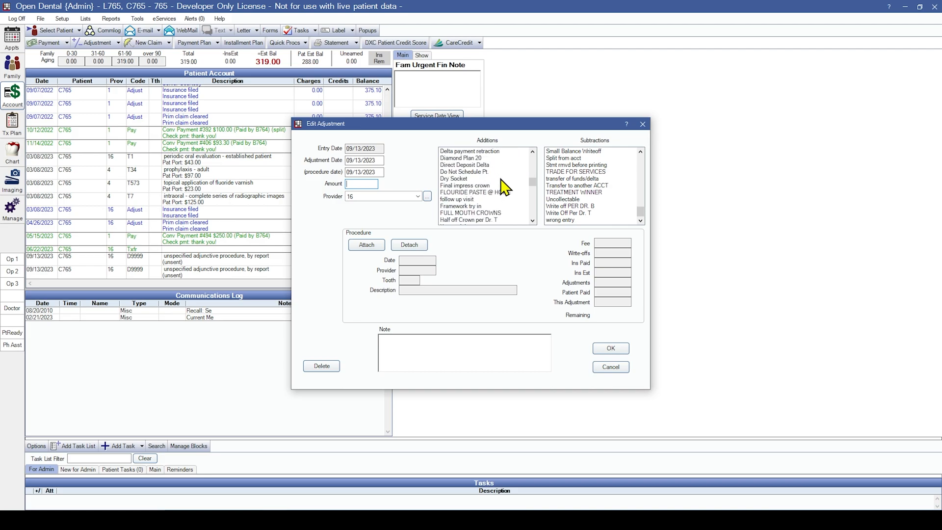
{"action": "scroll", "scroll_direction": "down", "scroll_amount": 3}
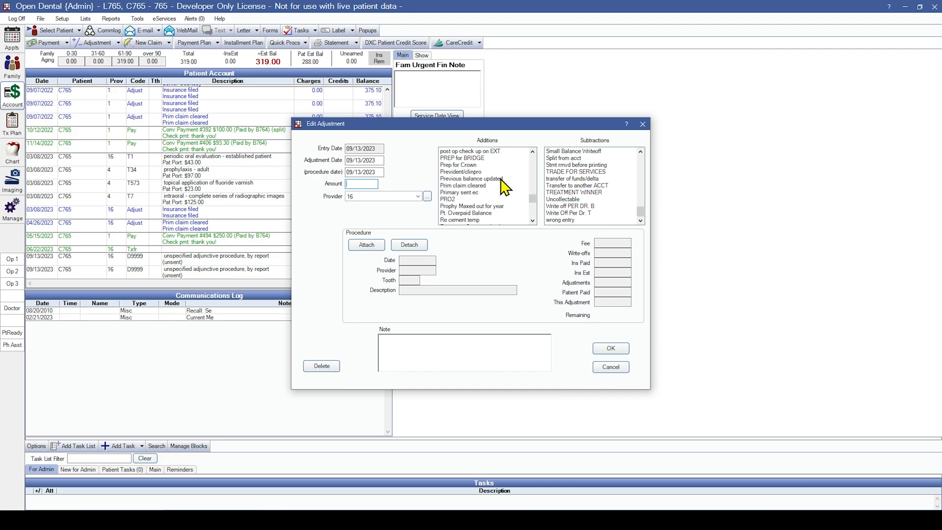
{"action": "scroll", "scroll_direction": "down", "scroll_amount": 3}
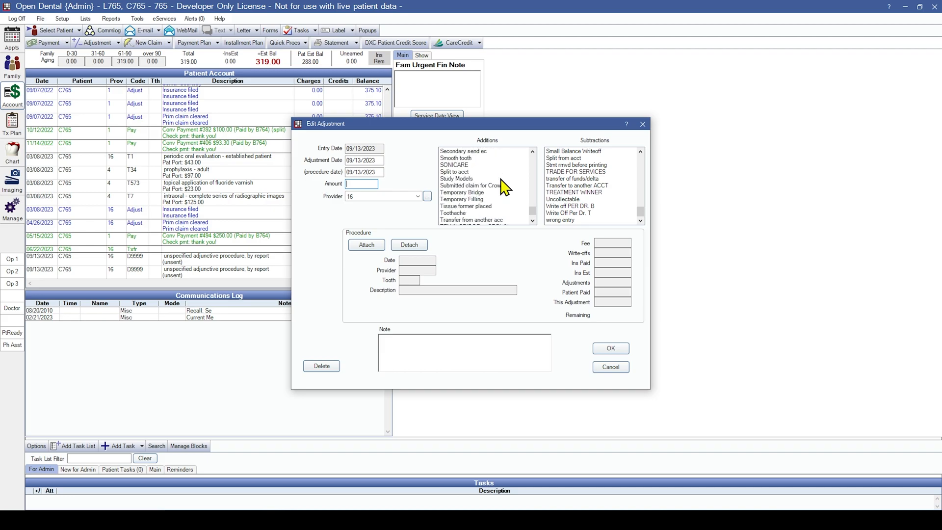
{"action": "scroll", "scroll_direction": "down", "scroll_amount": 3}
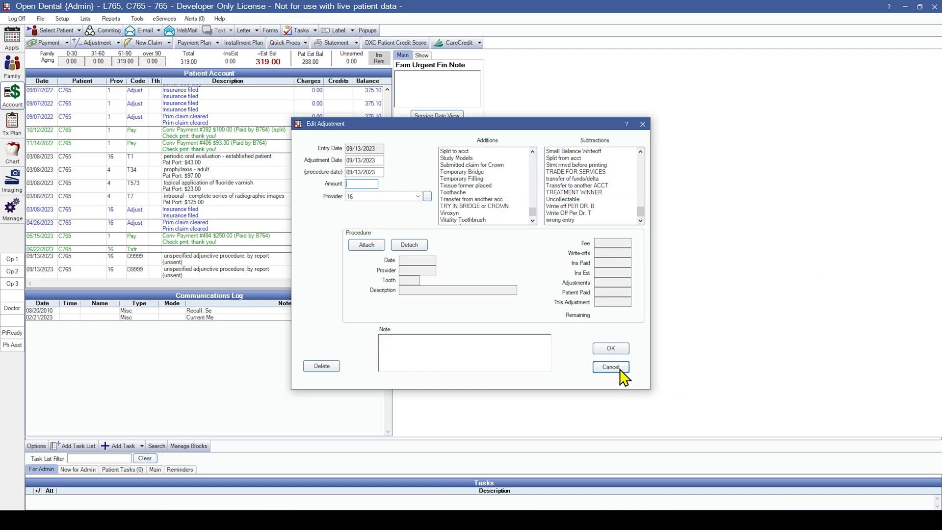
{"action": "left_click", "coordinate": [610, 368]}
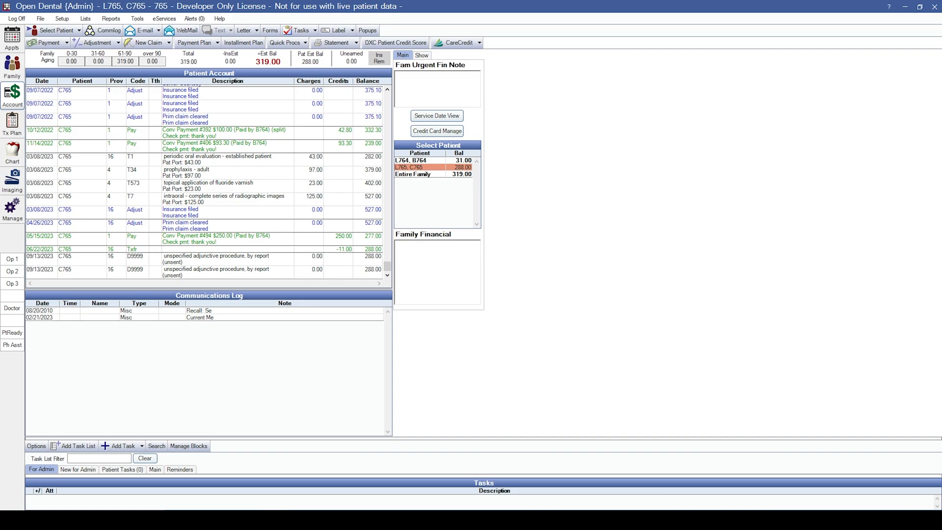
{"action": "mouse_move", "coordinate": [937, 172]}
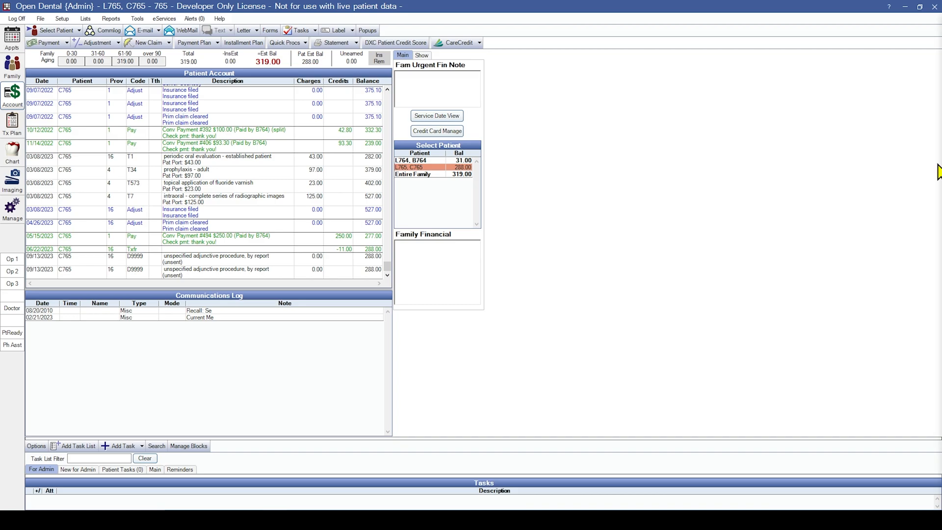
{"action": "mouse_move", "coordinate": [760, 207]}
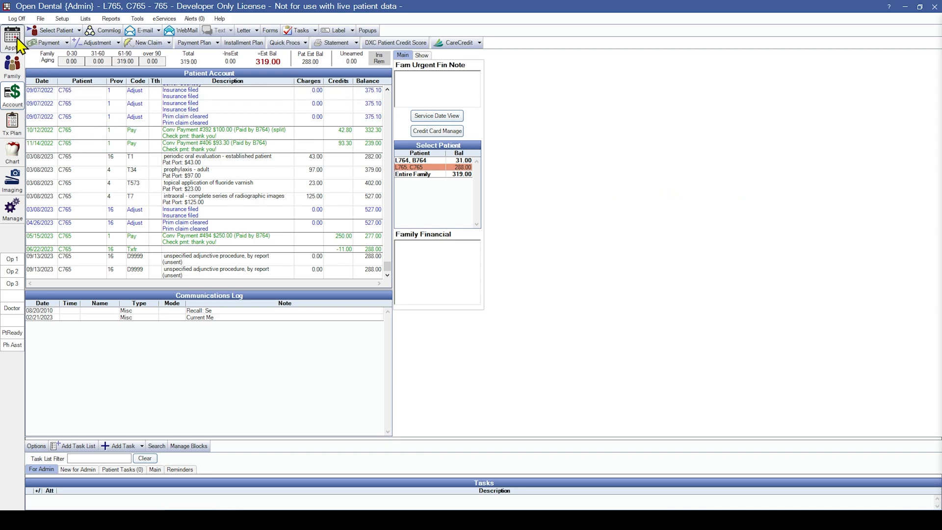
{"action": "mouse_move", "coordinate": [282, 49]}
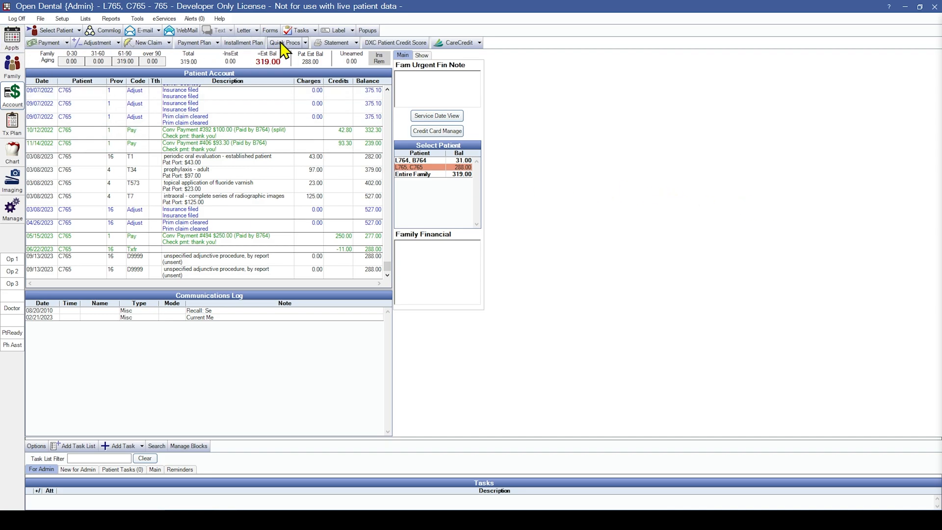
Step: Switch to the Appts module and view the patient's family appointment and recall list
{"action": "left_click", "coordinate": [11, 39]}
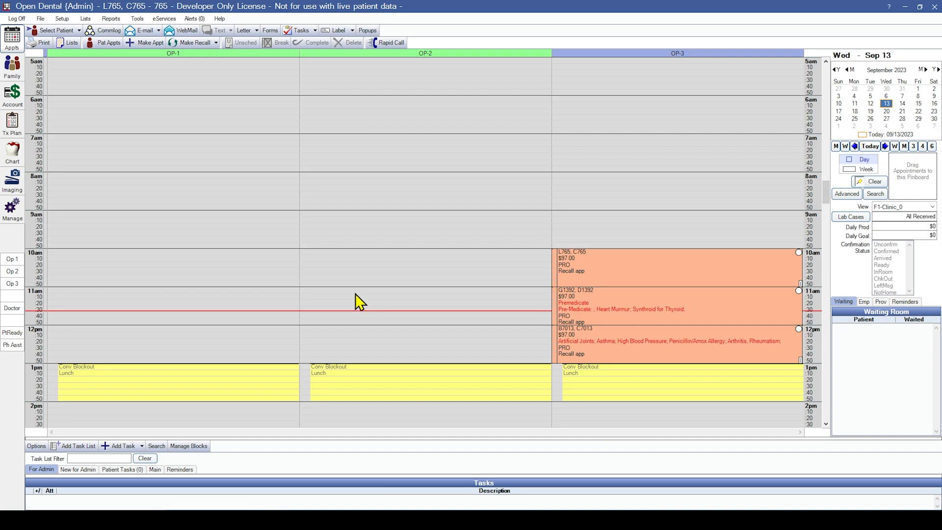
{"action": "mouse_move", "coordinate": [350, 299]}
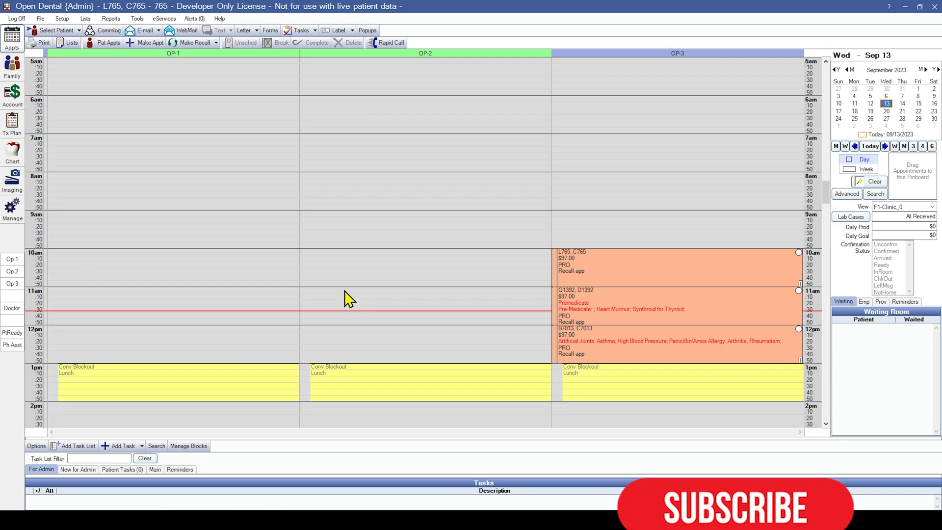
{"action": "left_click", "coordinate": [55, 31]}
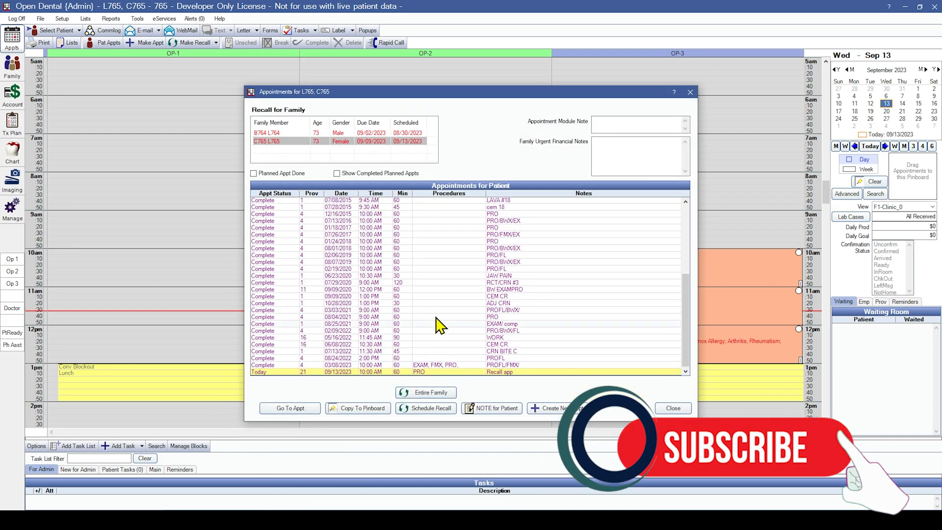
{"action": "mouse_move", "coordinate": [572, 411]}
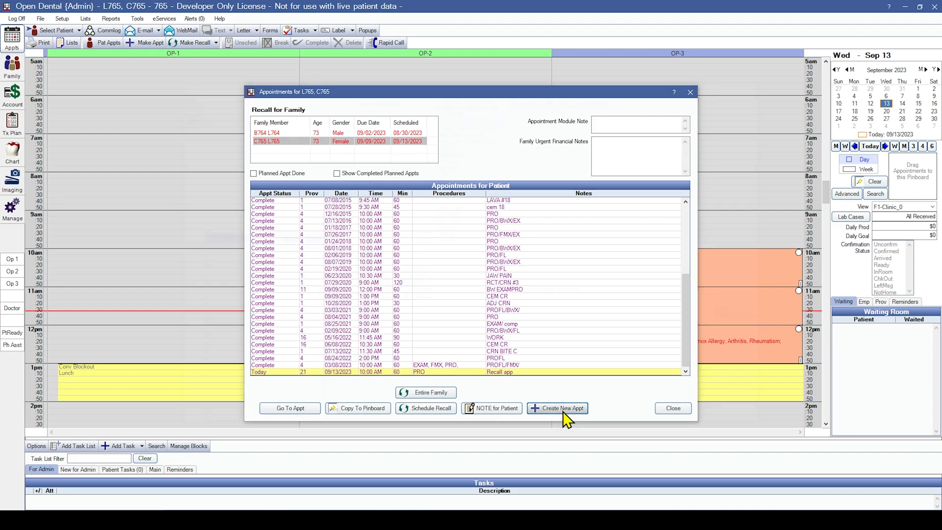
Step: Create a new appointment with exam, bitewings, pano, prophy and fluoride procedures totalling 373.00
{"action": "left_click", "coordinate": [561, 408]}
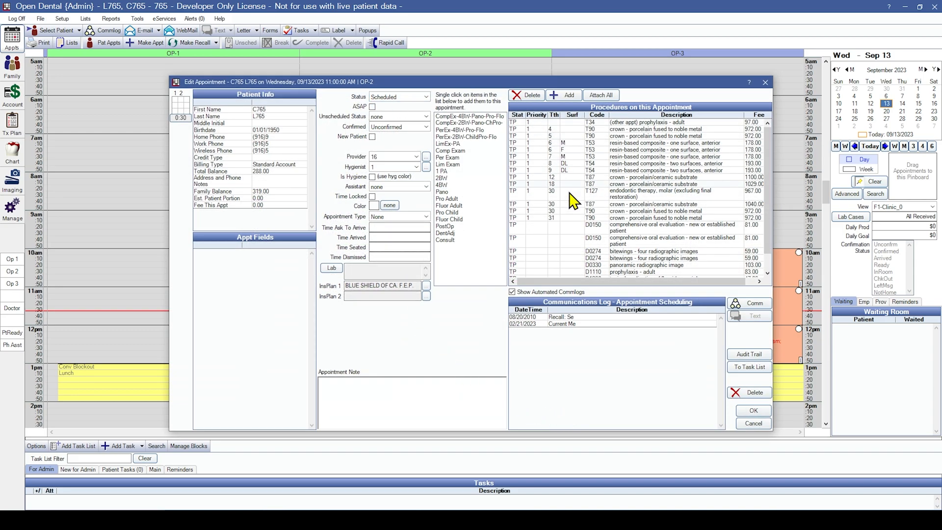
{"action": "mouse_move", "coordinate": [433, 340]}
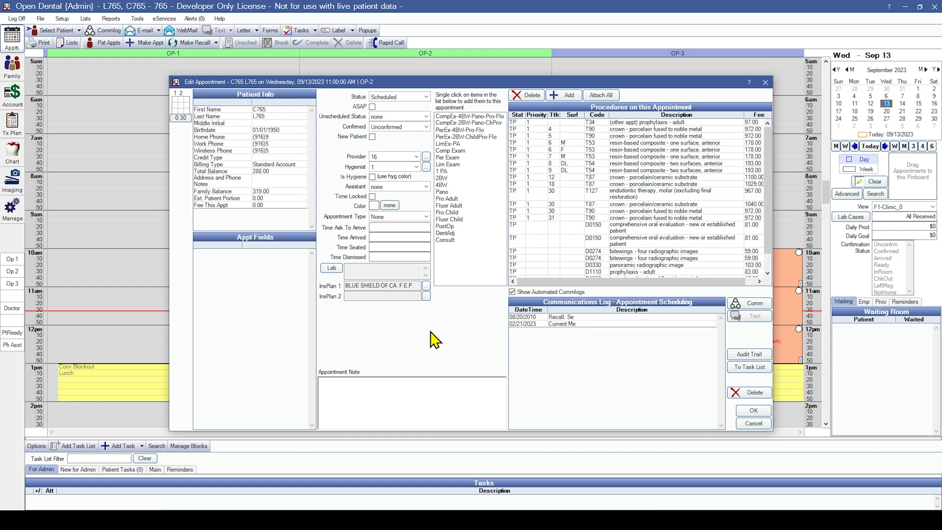
{"action": "mouse_move", "coordinate": [450, 326]}
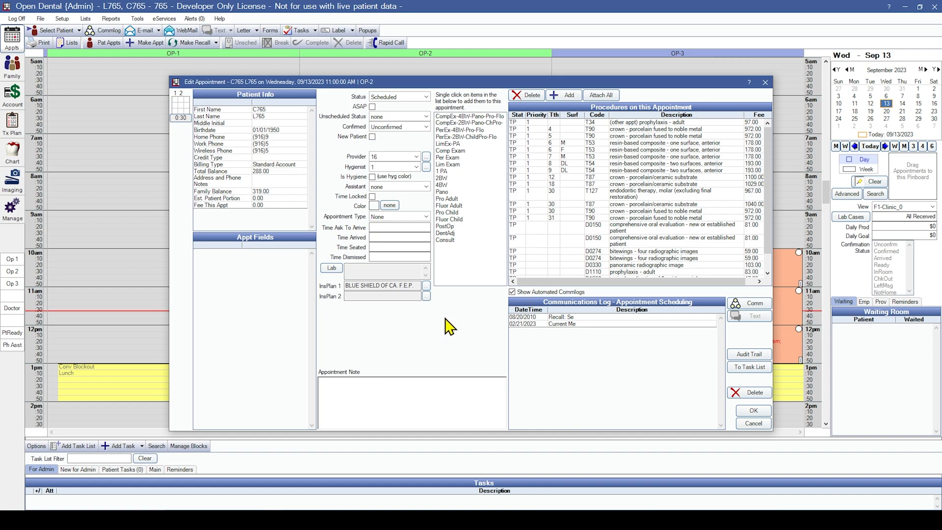
{"action": "mouse_move", "coordinate": [458, 198]}
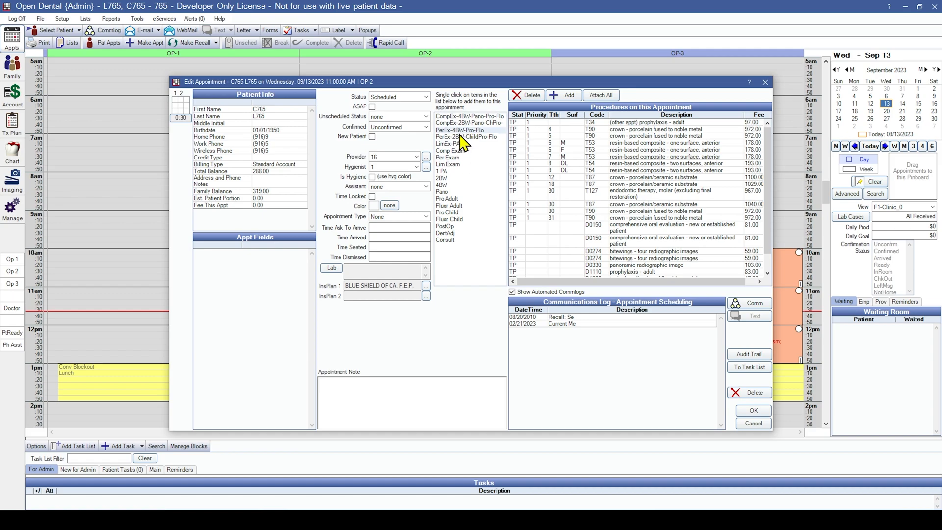
{"action": "mouse_move", "coordinate": [459, 255]}
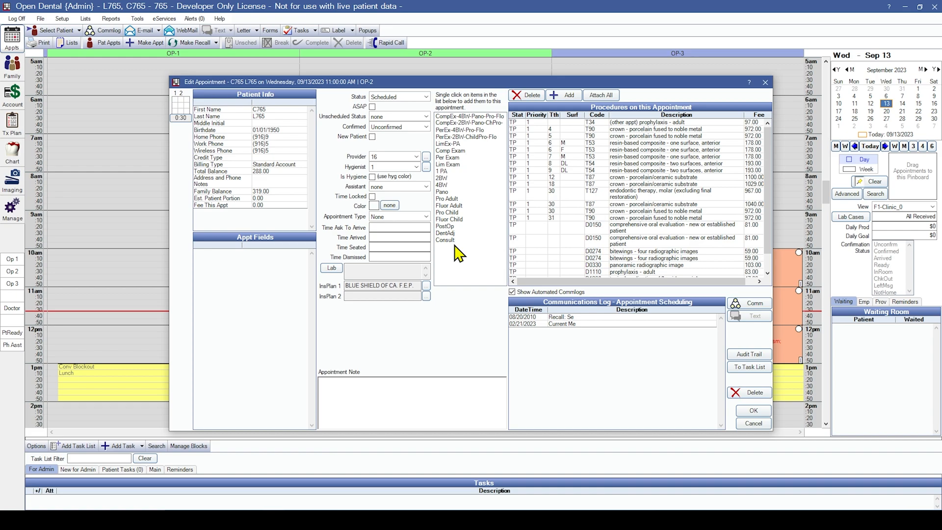
{"action": "mouse_move", "coordinate": [470, 116]}
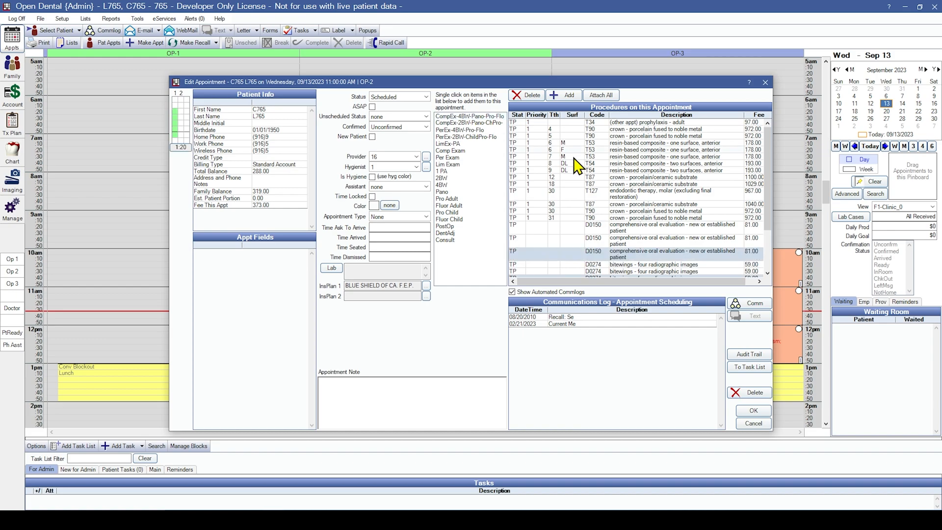
{"action": "scroll", "scroll_direction": "down", "scroll_amount": 3}
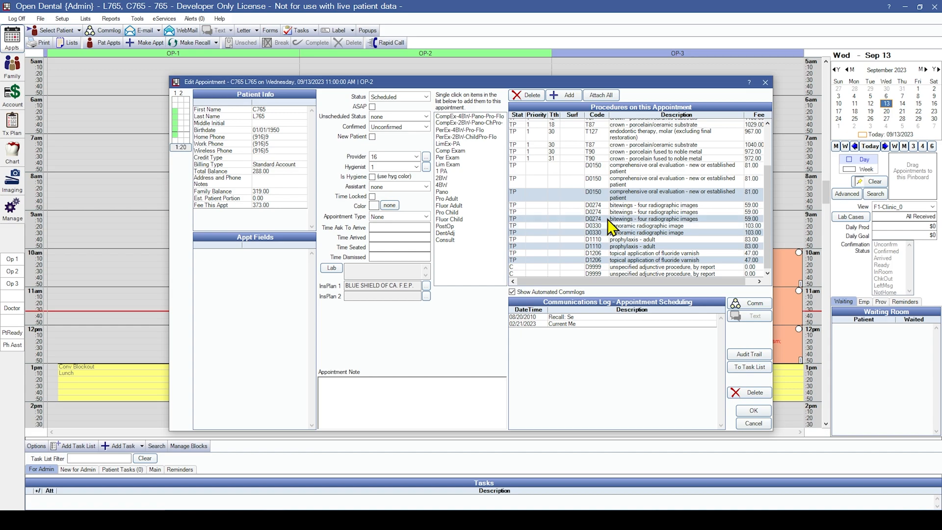
{"action": "mouse_move", "coordinate": [602, 217]}
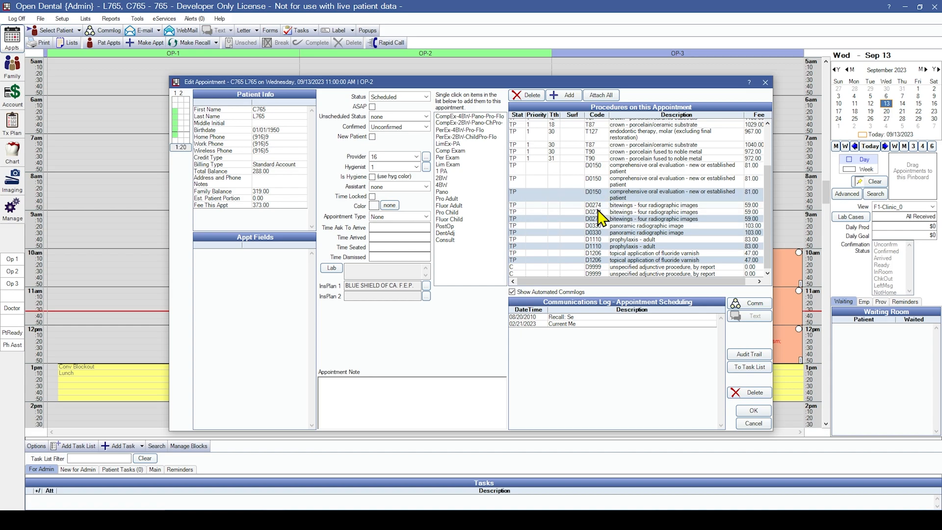
{"action": "mouse_move", "coordinate": [739, 418]}
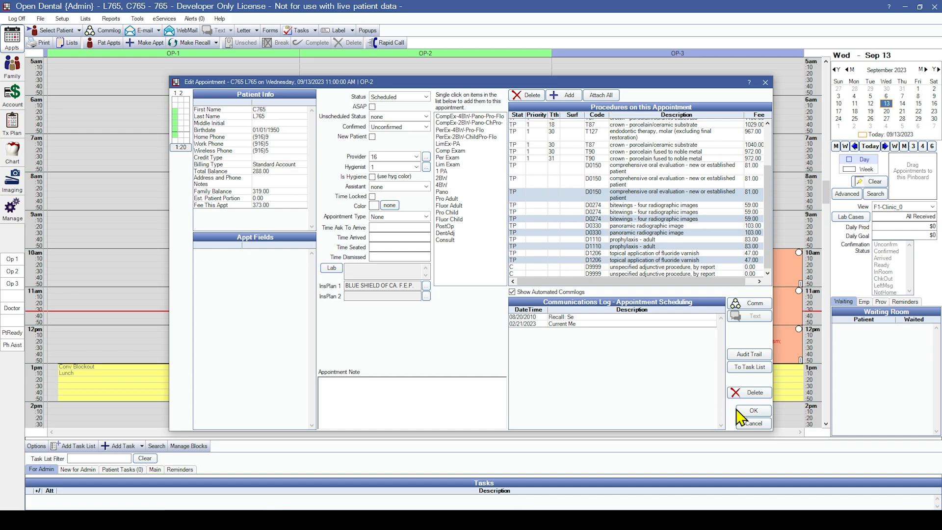
Step: Save the 373.00 appointment into the 11am OP-2 slot on the schedule
{"action": "left_click", "coordinate": [753, 410]}
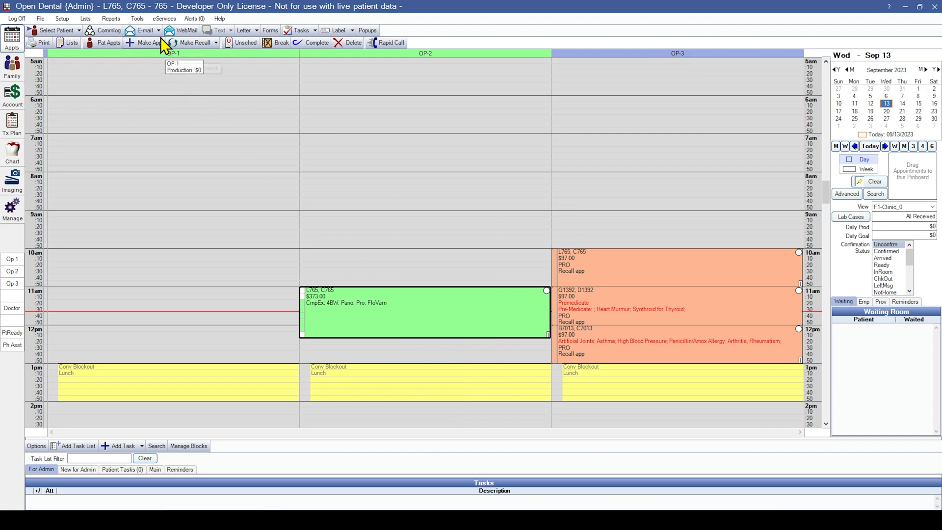
{"action": "mouse_move", "coordinate": [61, 17]}
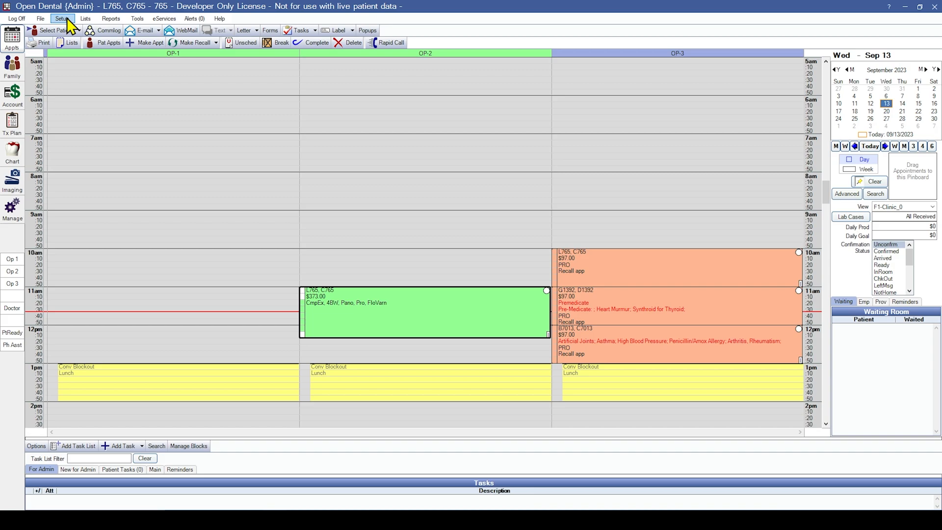
{"action": "left_click", "coordinate": [60, 18]}
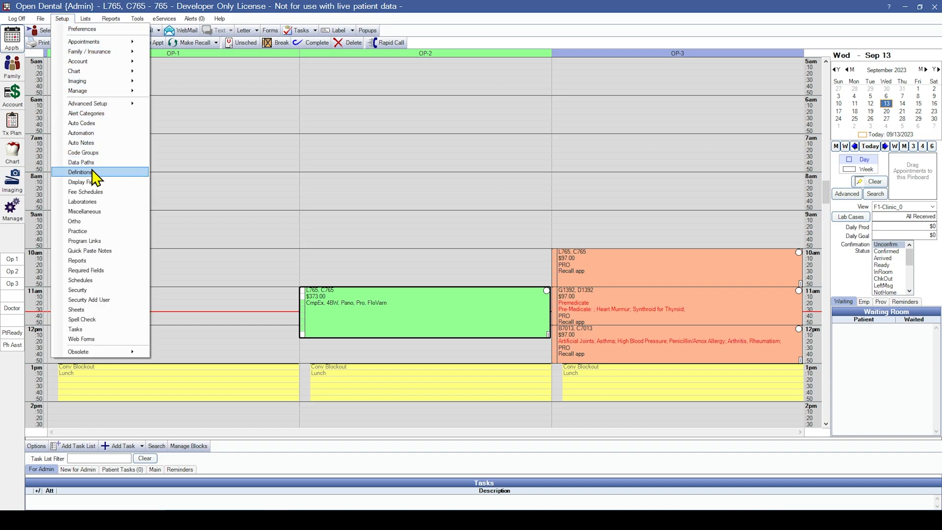
Step: Show the Appt Procs Quick Add category in Definitions with its ADA code combinations
{"action": "left_click", "coordinate": [80, 173]}
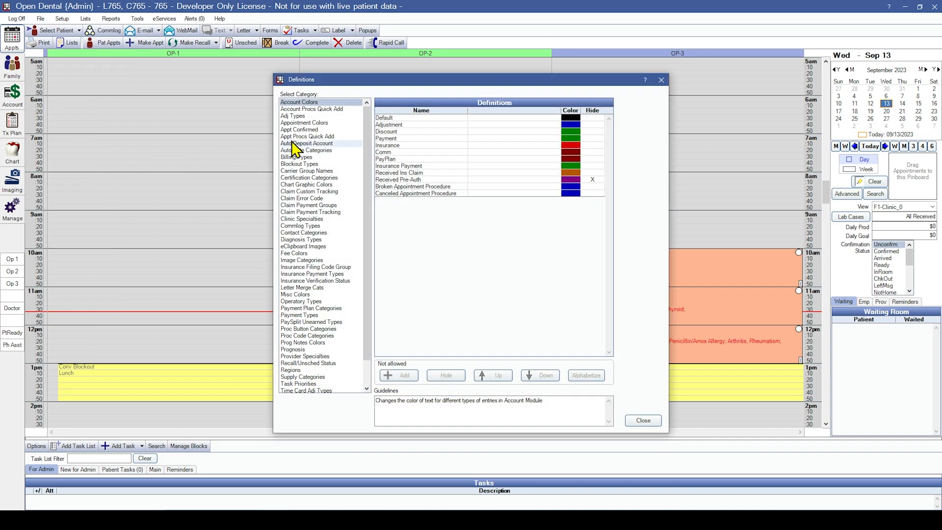
{"action": "left_click", "coordinate": [307, 136]}
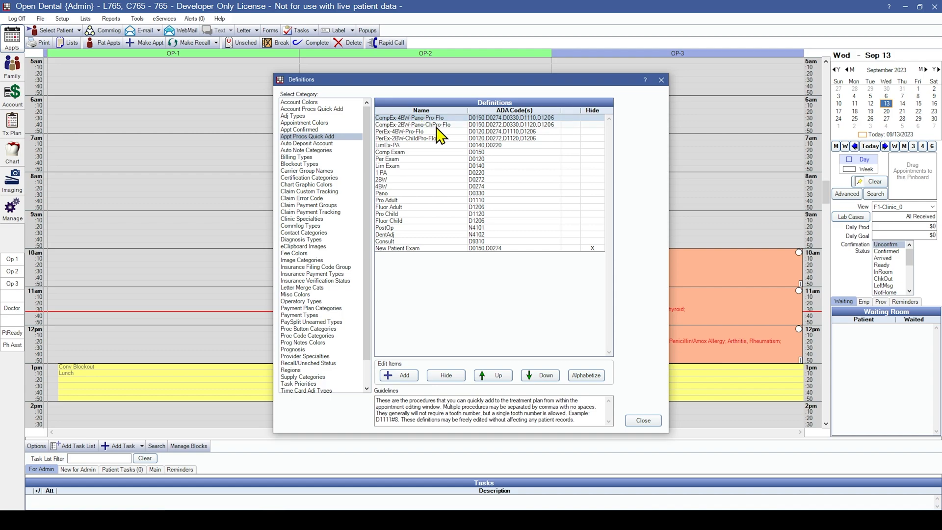
{"action": "mouse_move", "coordinate": [426, 257]}
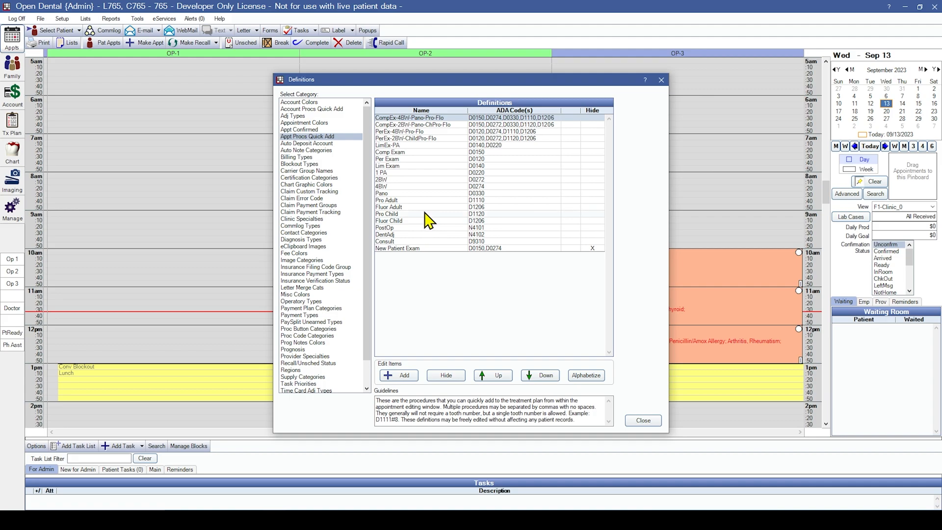
{"action": "double_click", "coordinate": [388, 213]}
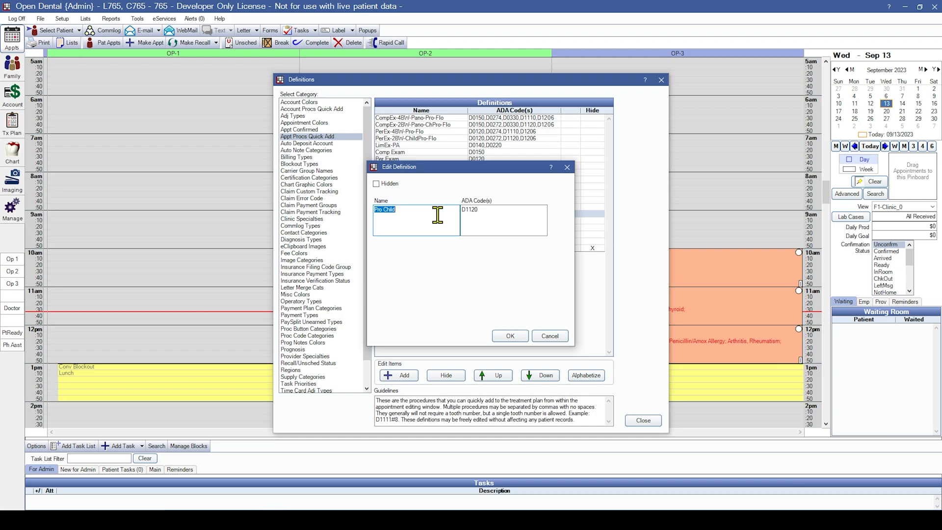
{"action": "left_click", "coordinate": [503, 210]}
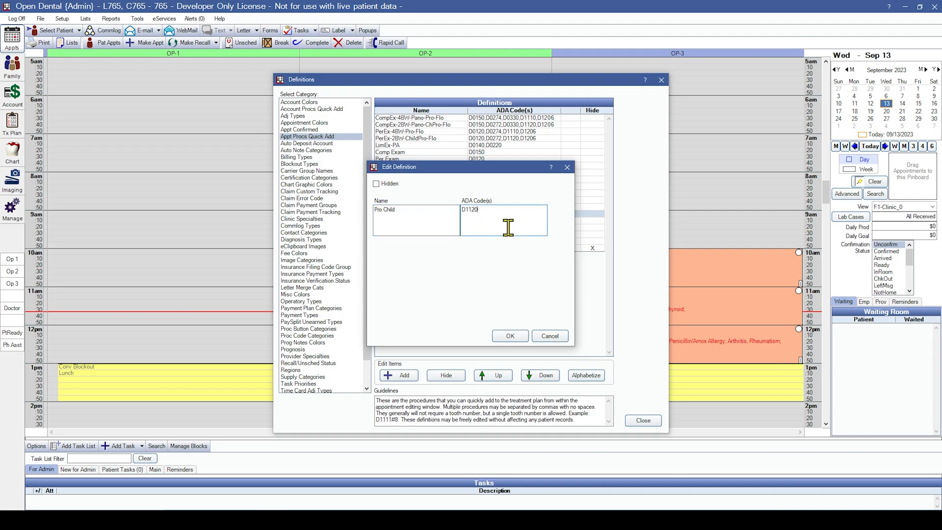
{"action": "mouse_move", "coordinate": [549, 336]}
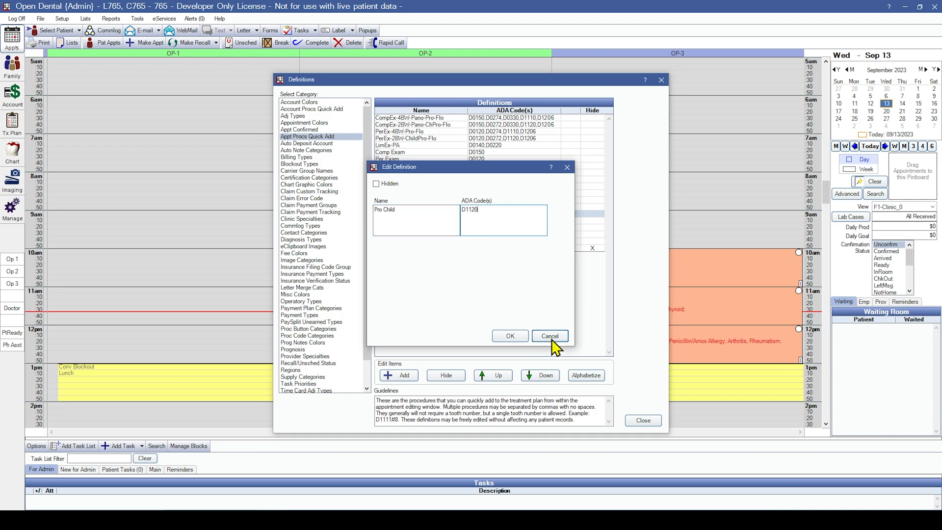
{"action": "left_click", "coordinate": [548, 335]}
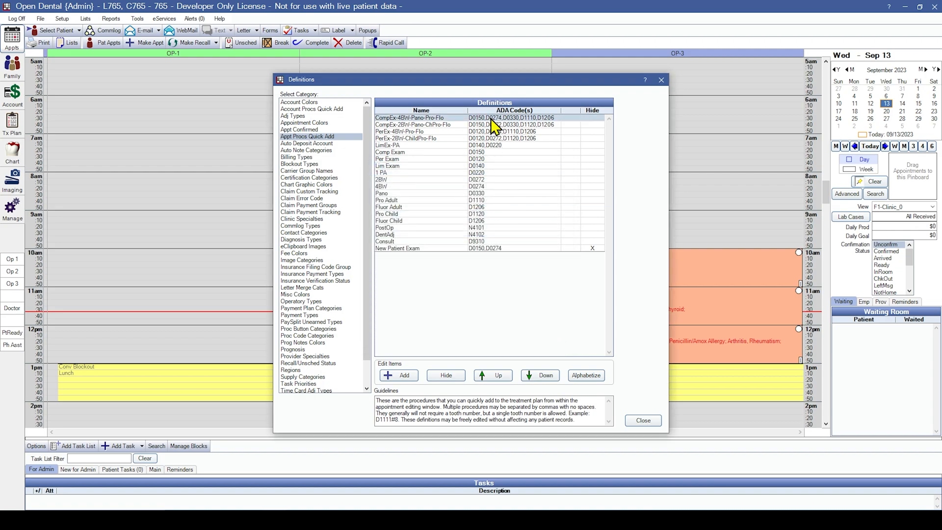
{"action": "mouse_move", "coordinate": [493, 128]}
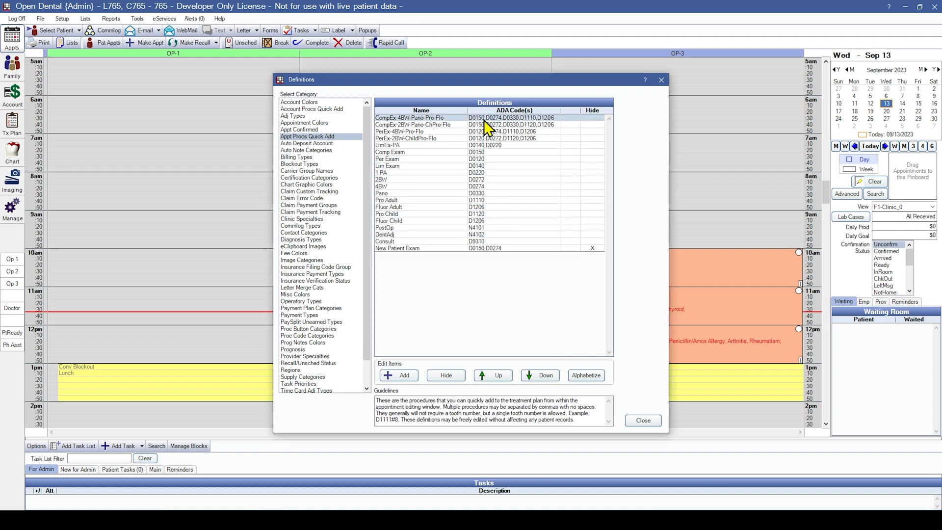
{"action": "mouse_move", "coordinate": [544, 130]}
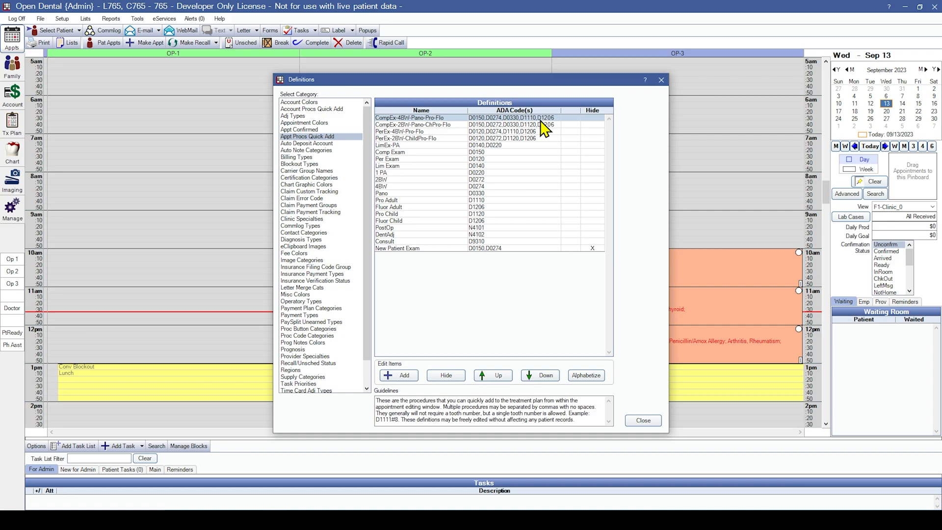
{"action": "mouse_move", "coordinate": [551, 241]}
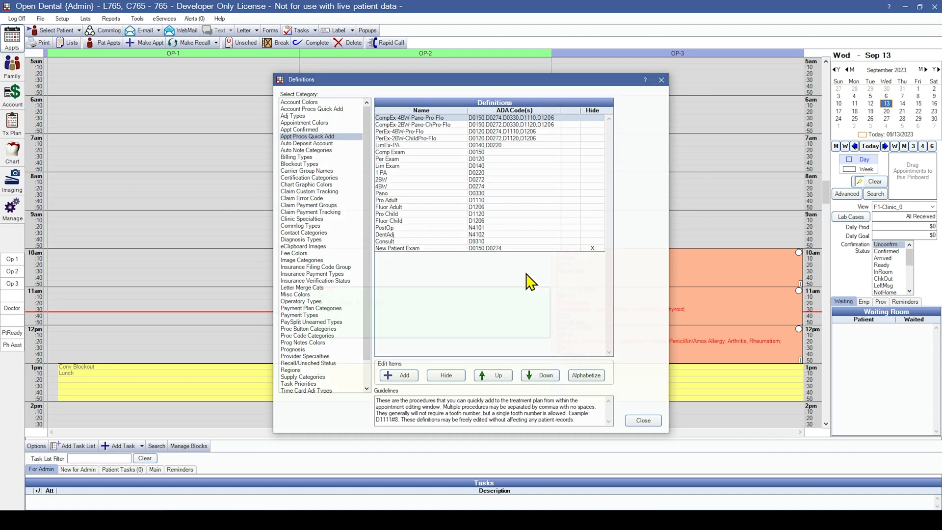
Step: Close Definitions back to the schedule and bring up the Setup menu again
{"action": "left_click", "coordinate": [642, 420]}
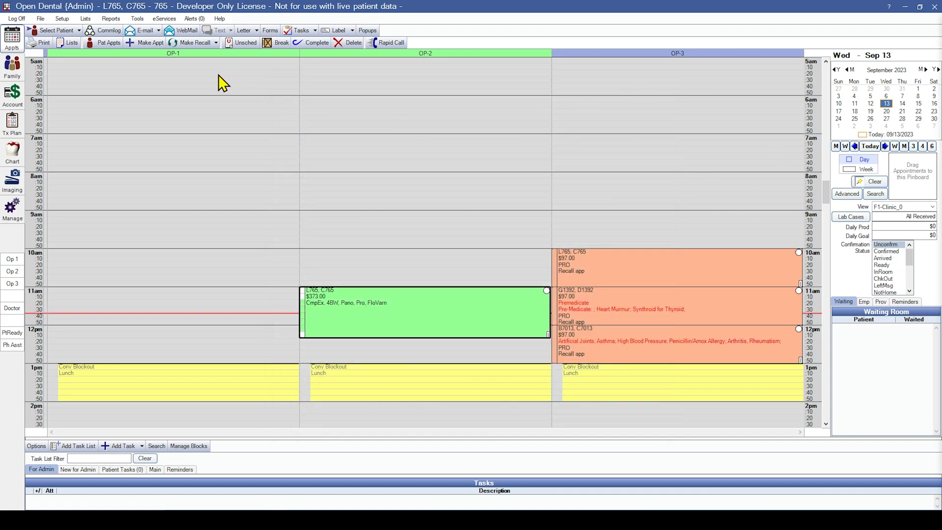
{"action": "mouse_move", "coordinate": [217, 83]}
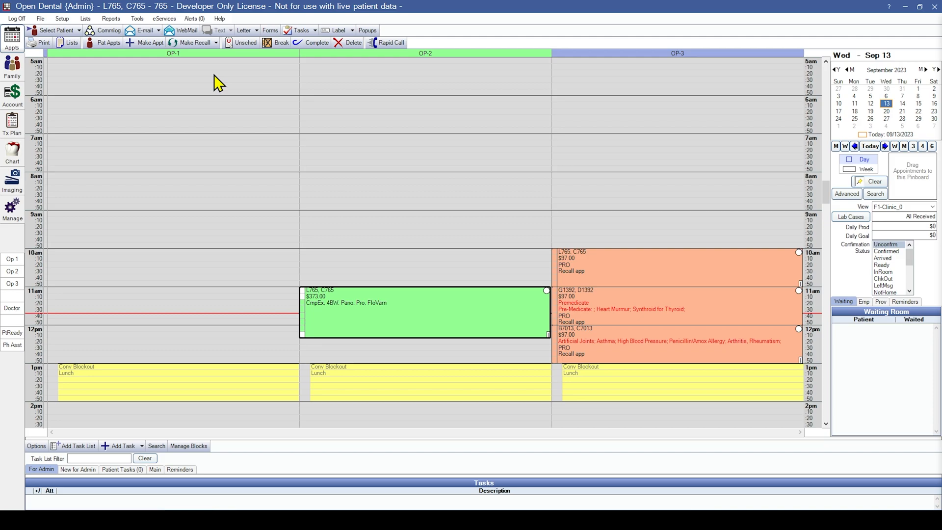
{"action": "mouse_move", "coordinate": [214, 89]}
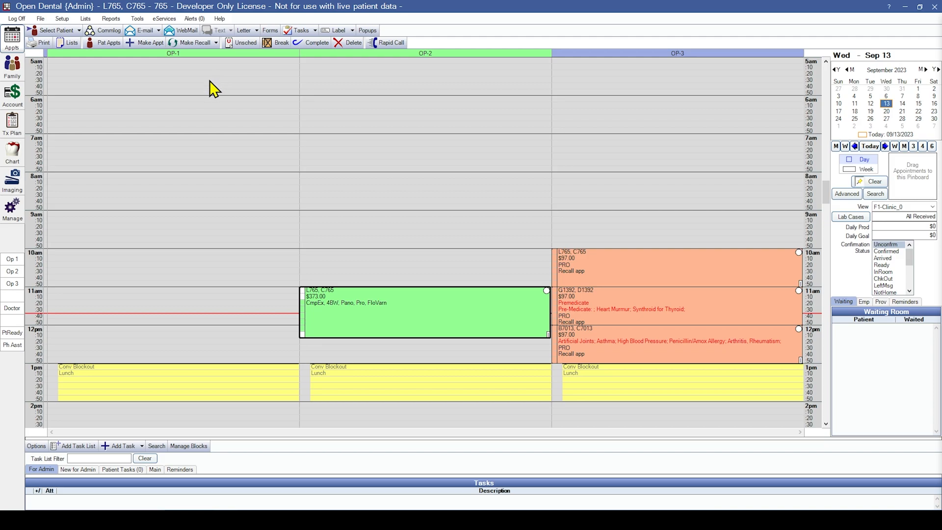
{"action": "mouse_move", "coordinate": [154, 57]}
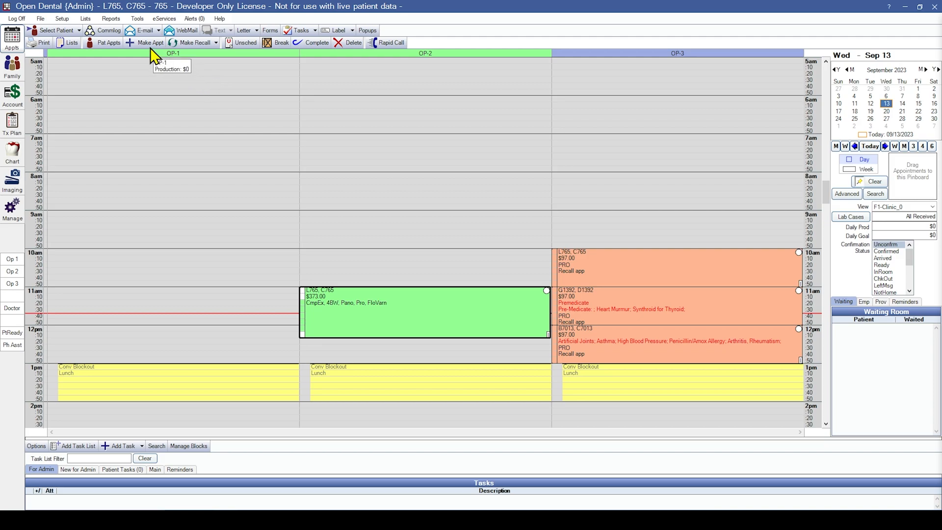
{"action": "left_click", "coordinate": [61, 18]}
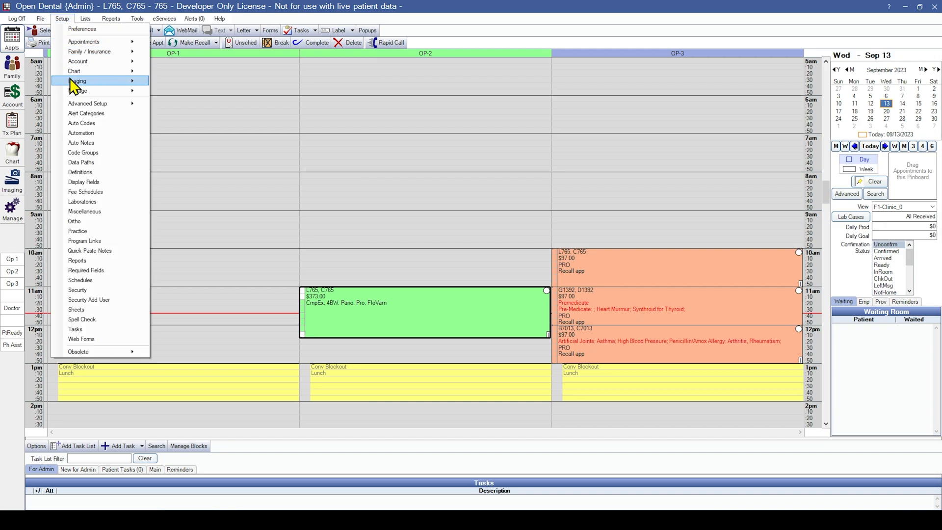
Step: Show the Insurance Payment Types category in Definitions, listing Check, EFT and CC
{"action": "left_click", "coordinate": [80, 171]}
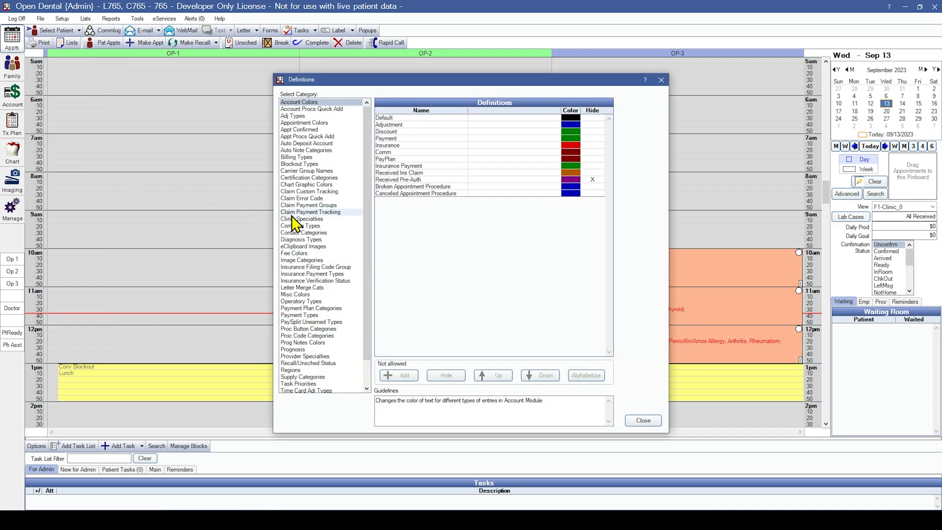
{"action": "scroll", "scroll_direction": "down", "scroll_amount": 3}
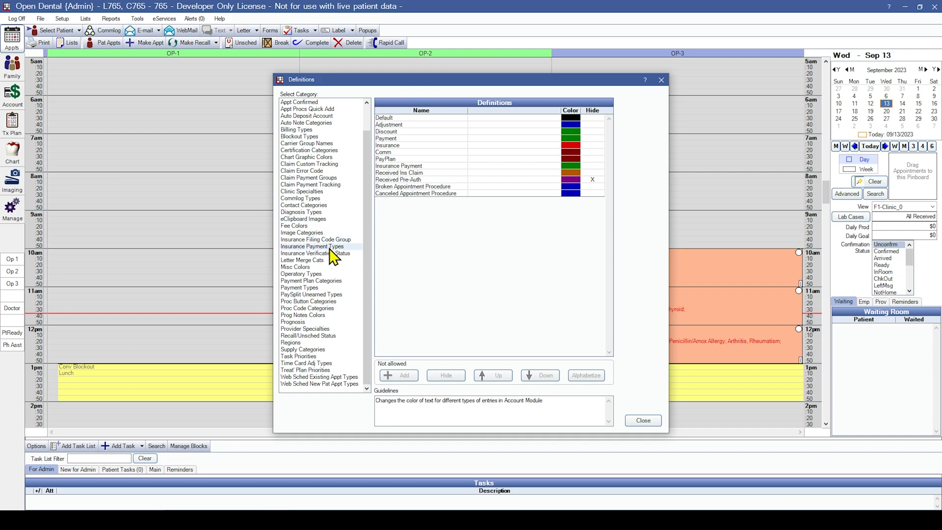
{"action": "left_click", "coordinate": [312, 247]}
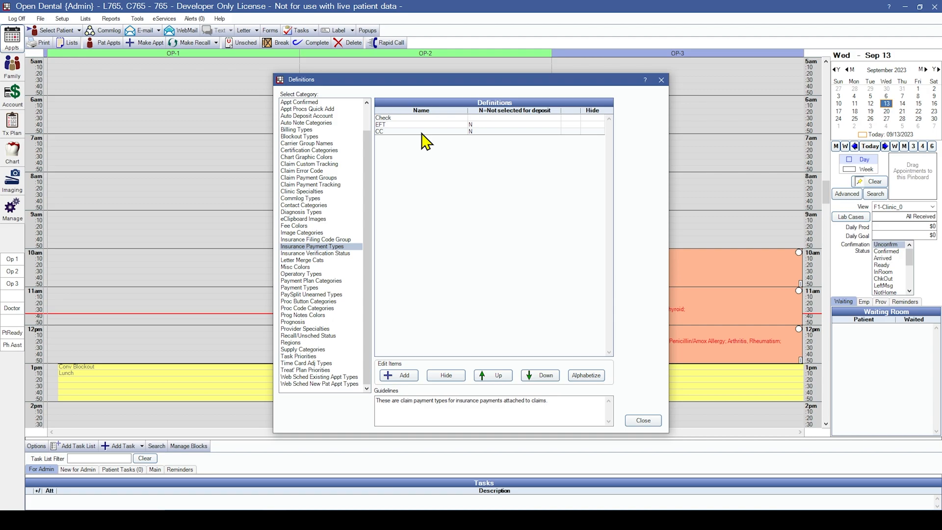
{"action": "left_click", "coordinate": [399, 375]}
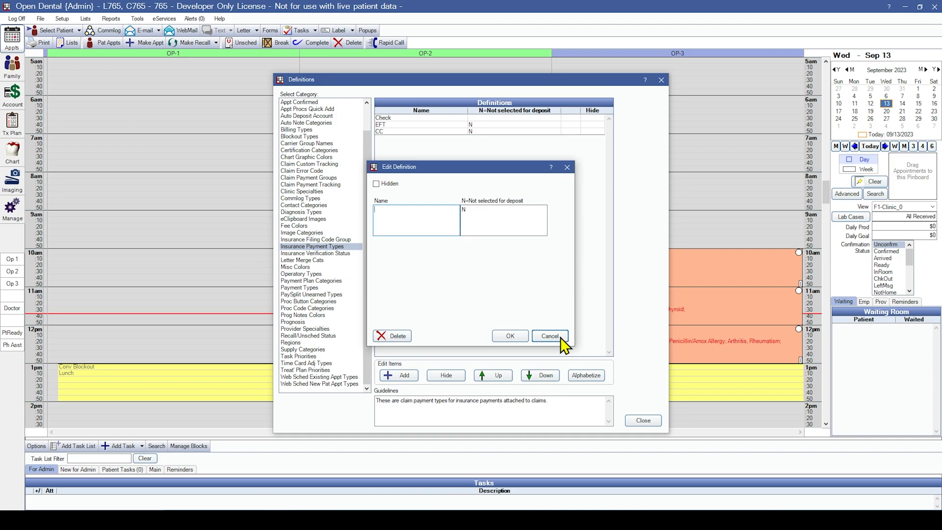
{"action": "mouse_move", "coordinate": [499, 219]}
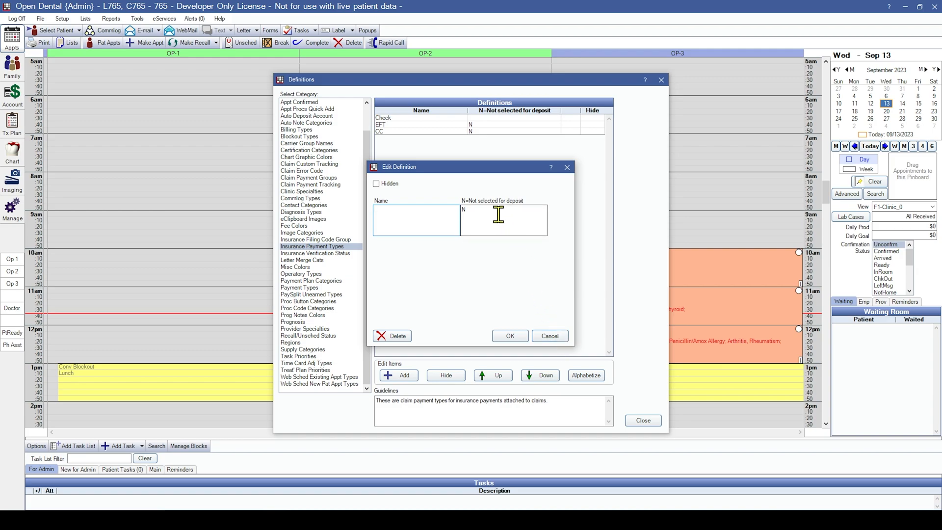
{"action": "mouse_move", "coordinate": [487, 213]}
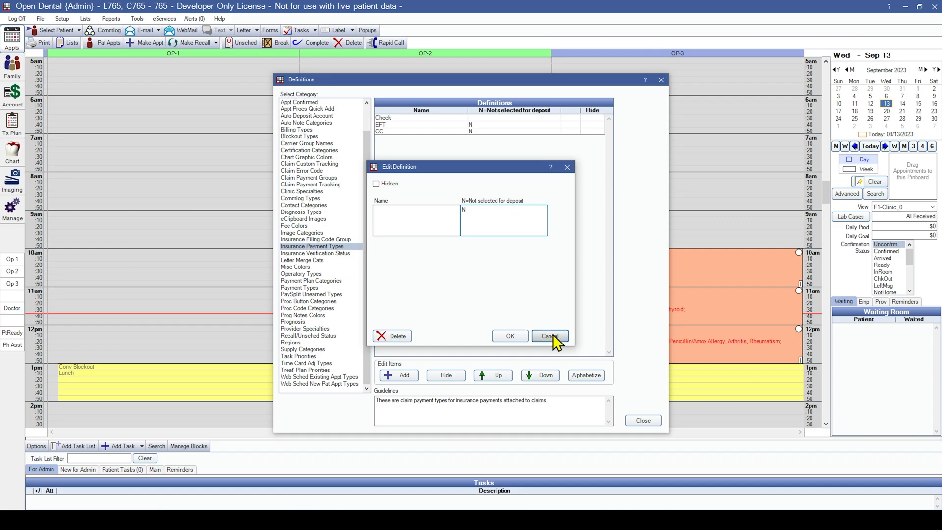
{"action": "left_click", "coordinate": [549, 336]}
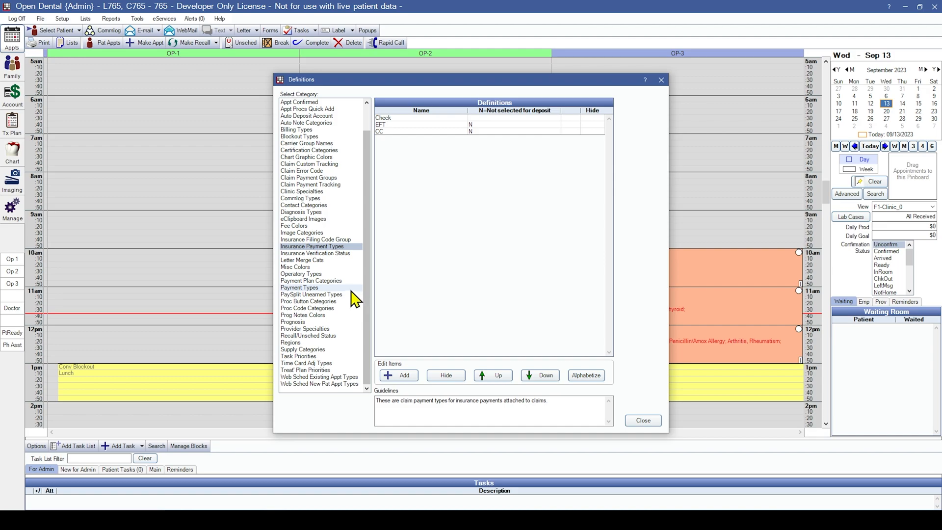
{"action": "mouse_move", "coordinate": [334, 295]}
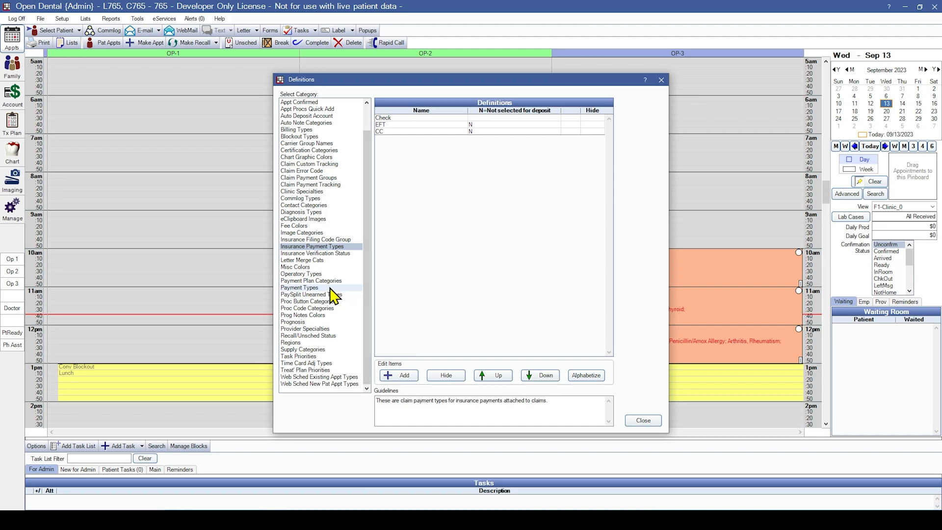
Step: Show the patient Payment Types (Check, Cash, Credit Card, Patient Refund, hidden Conv entries) and select Patient Refund
{"action": "left_click", "coordinate": [299, 288]}
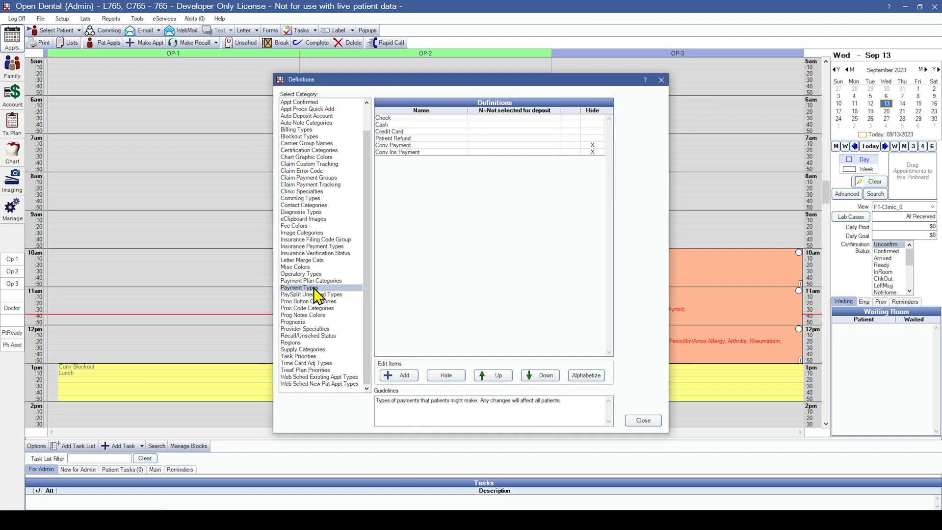
{"action": "mouse_move", "coordinate": [311, 295]}
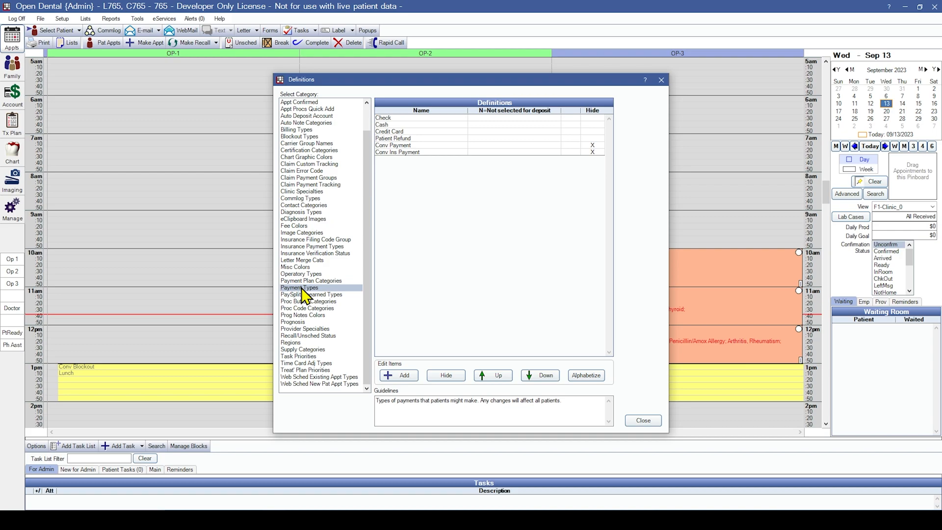
{"action": "mouse_move", "coordinate": [434, 221]}
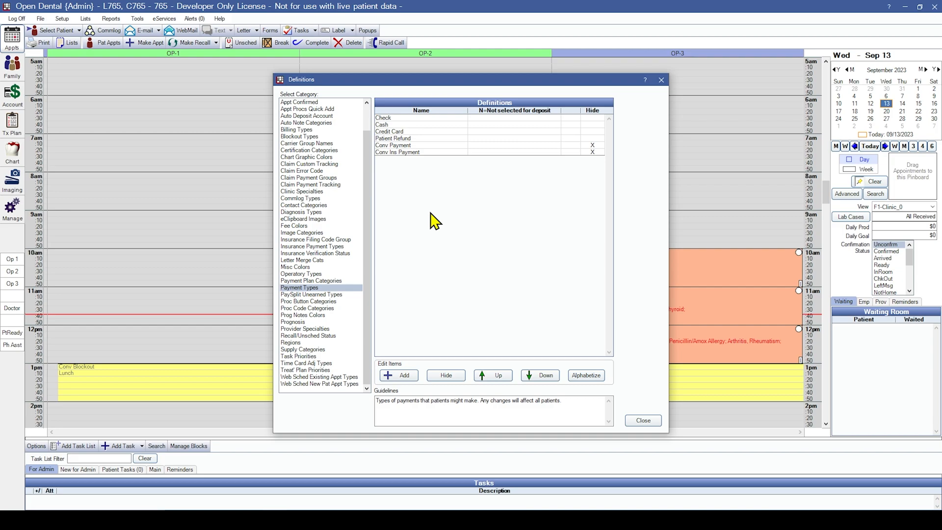
{"action": "mouse_move", "coordinate": [411, 146]}
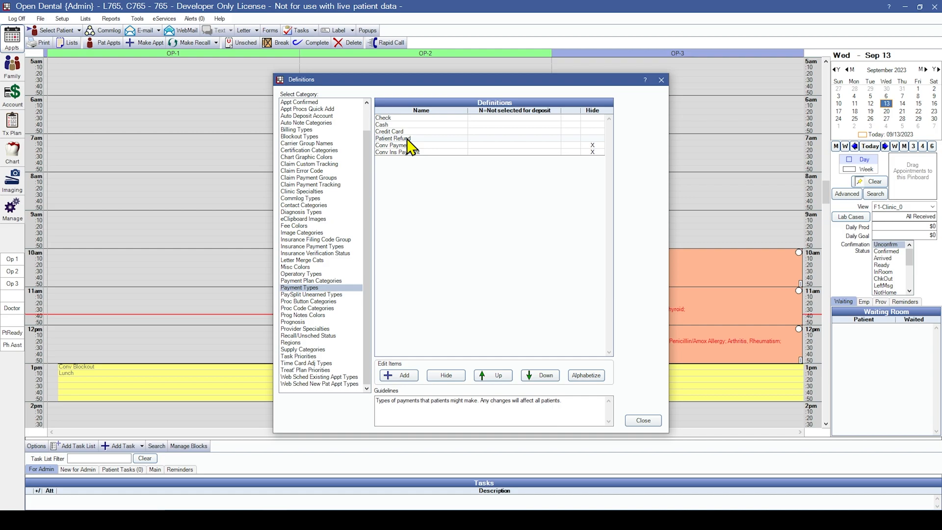
{"action": "mouse_move", "coordinate": [419, 147]}
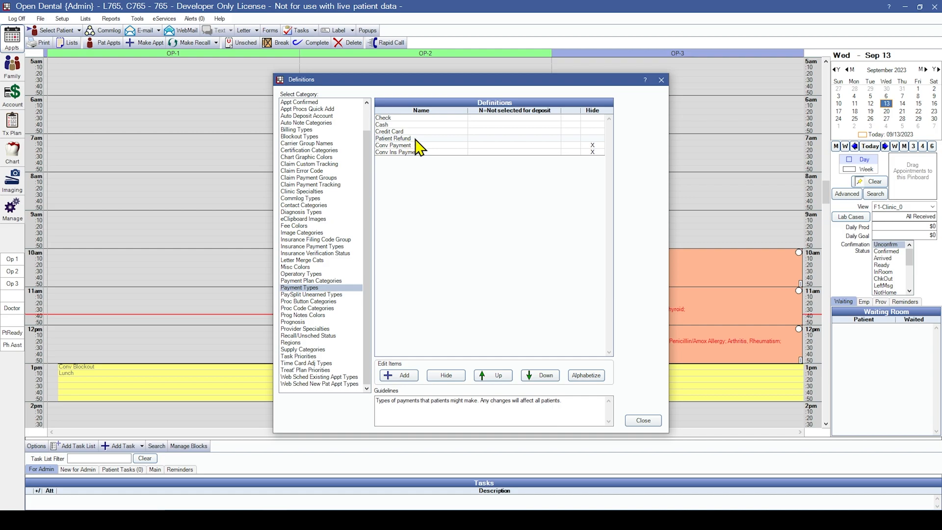
{"action": "left_click", "coordinate": [393, 139]}
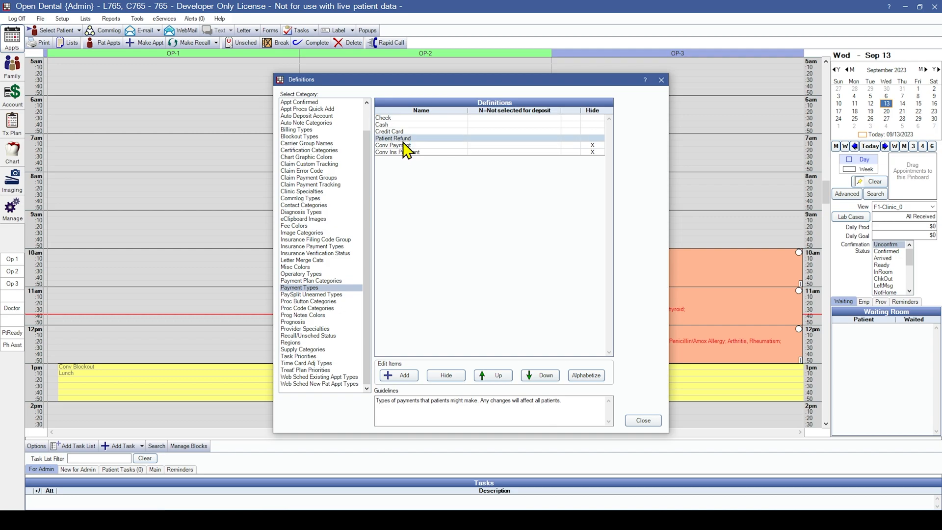
{"action": "left_click", "coordinate": [393, 139]}
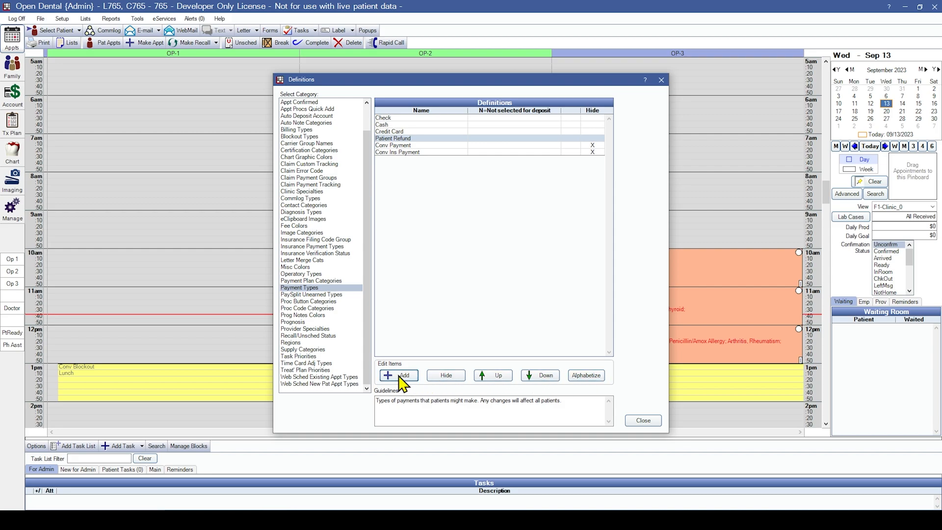
Step: Start a new payment type, cancel it unsaved, and close Definitions back to the schedule
{"action": "left_click", "coordinate": [399, 375]}
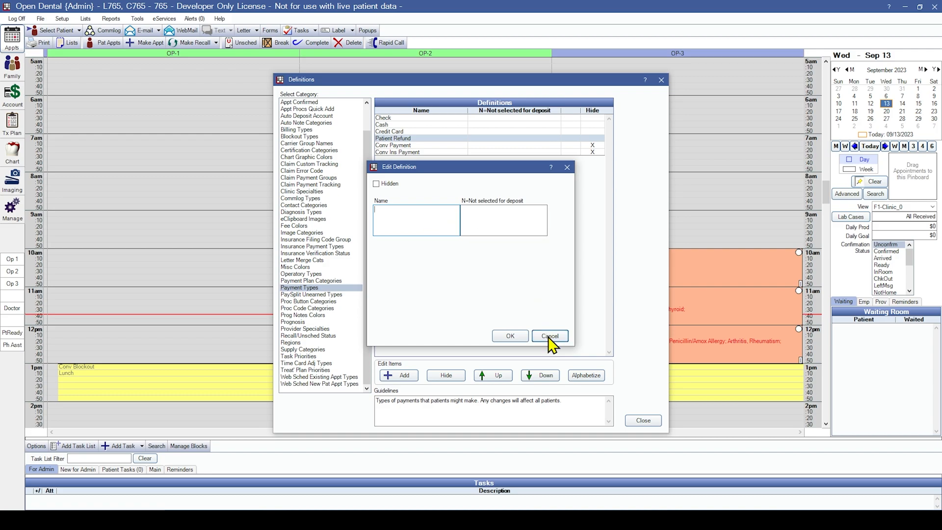
{"action": "left_click", "coordinate": [549, 336]}
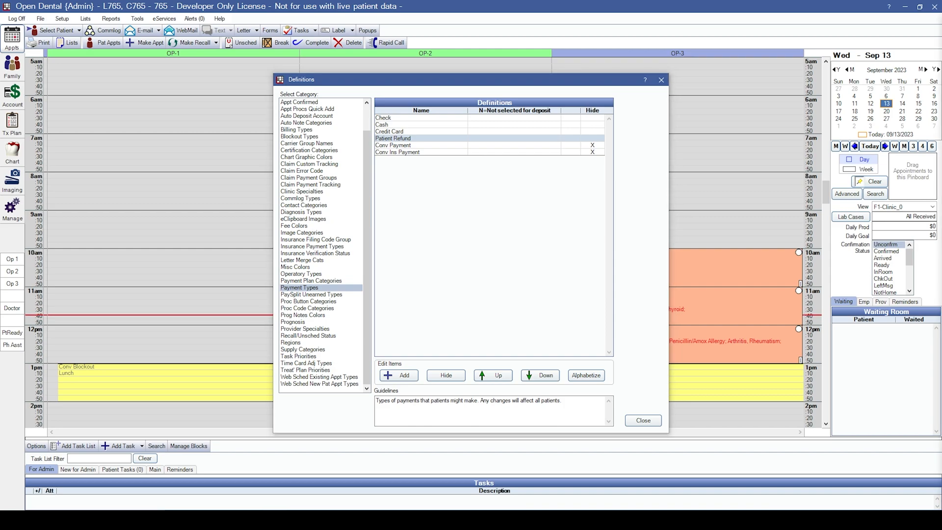
{"action": "mouse_move", "coordinate": [642, 420]}
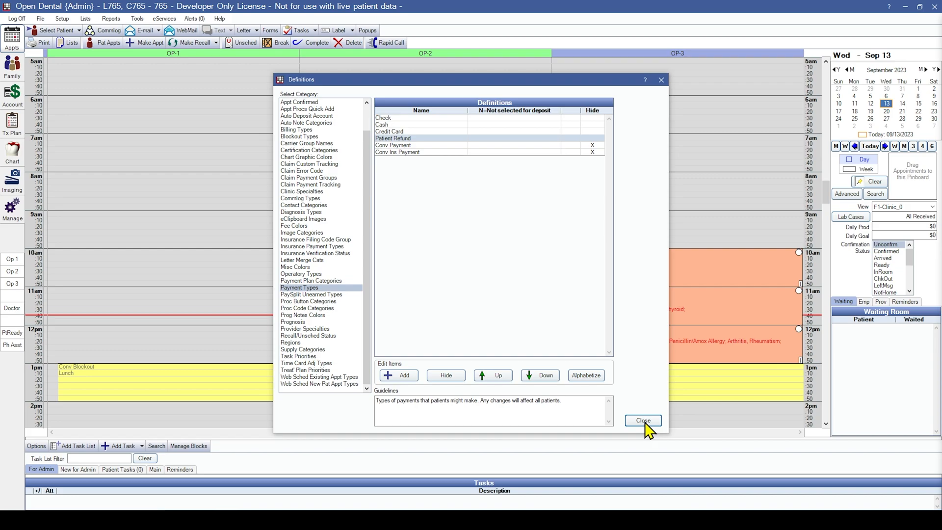
{"action": "left_click", "coordinate": [642, 420]}
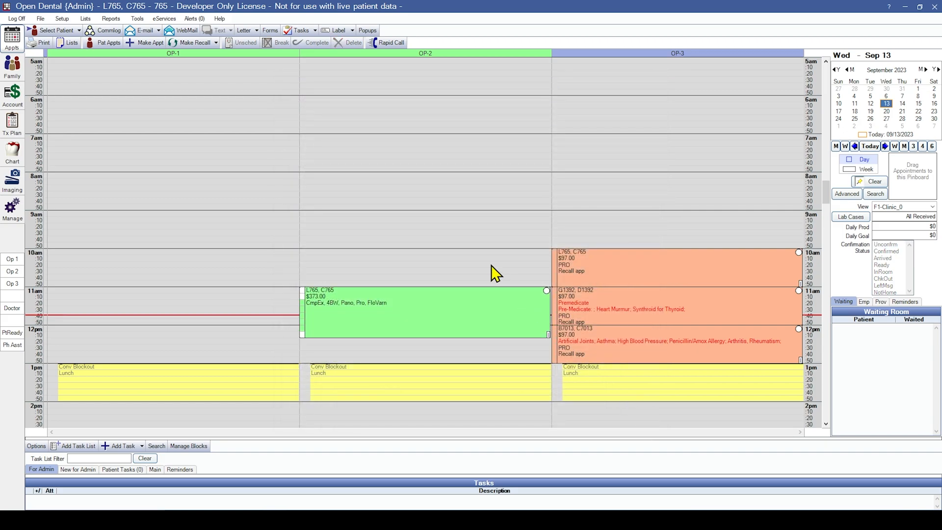